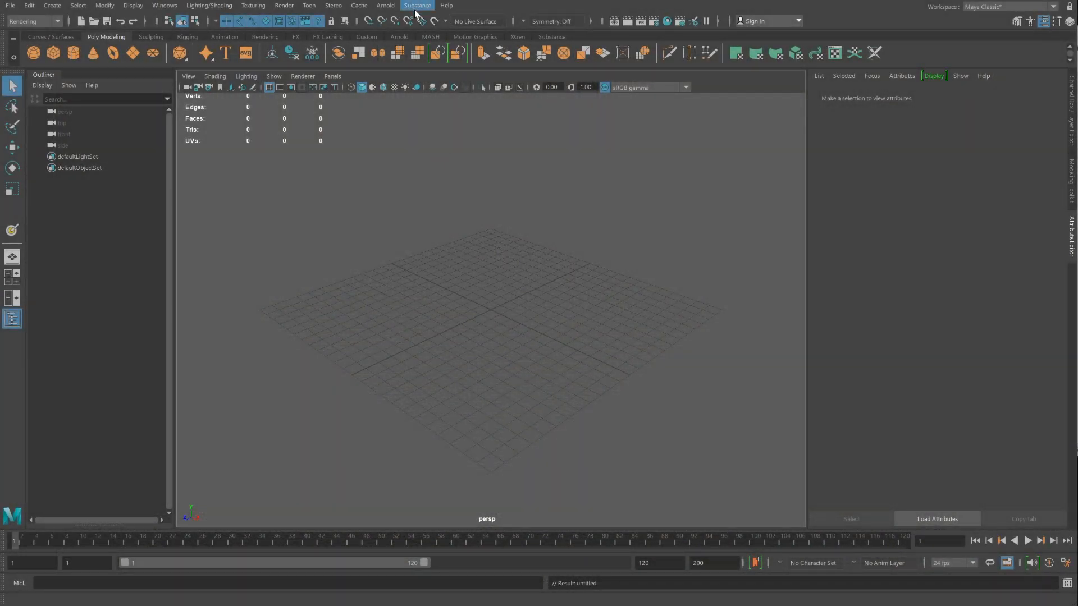
mouse_move(385, 6)
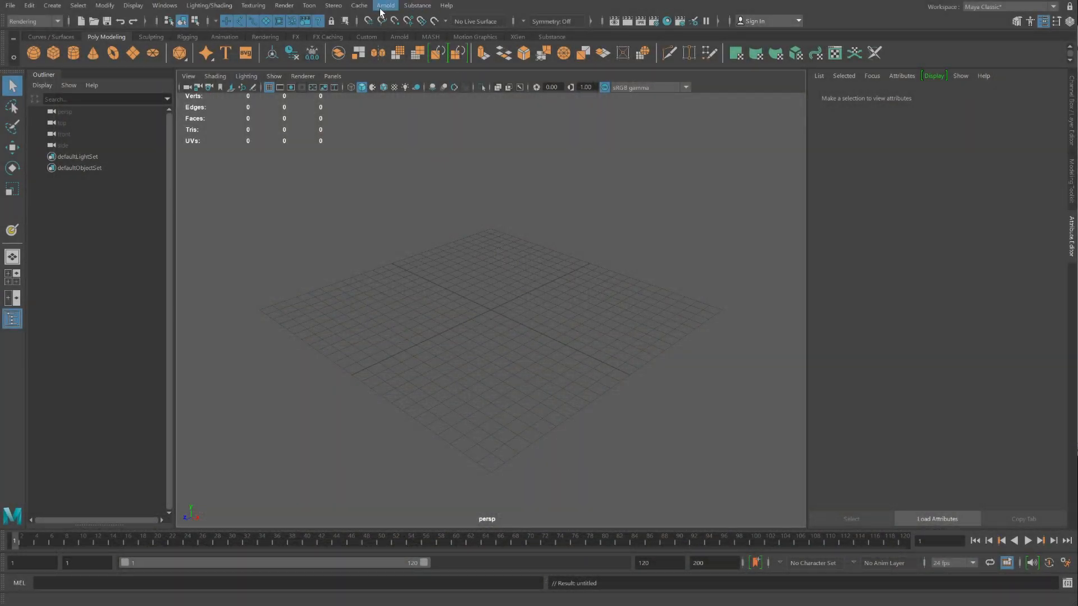
mouse_move(416, 6)
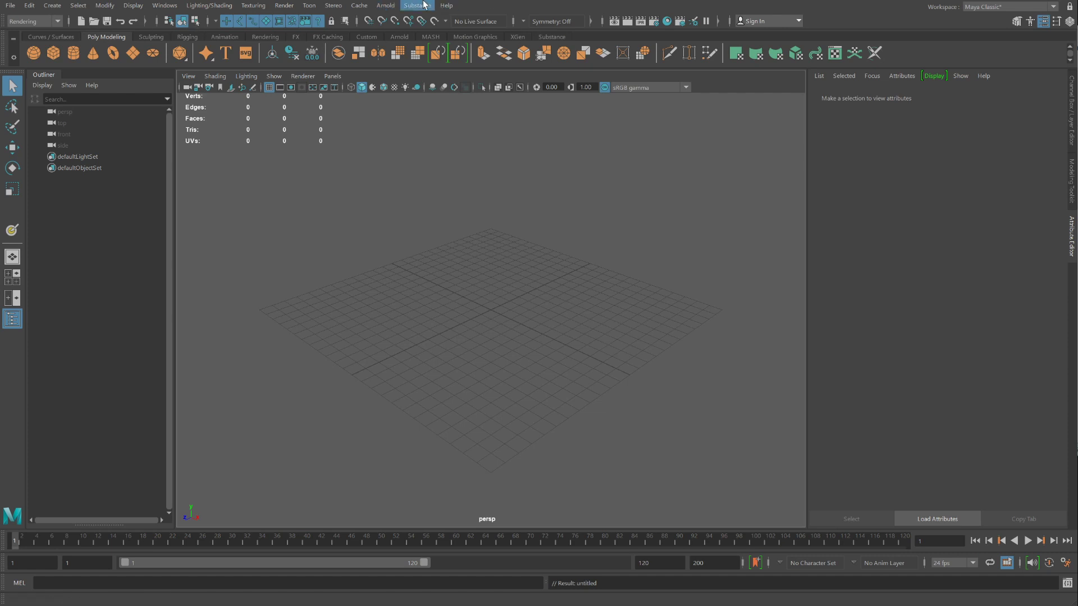
mouse_move(132, 6)
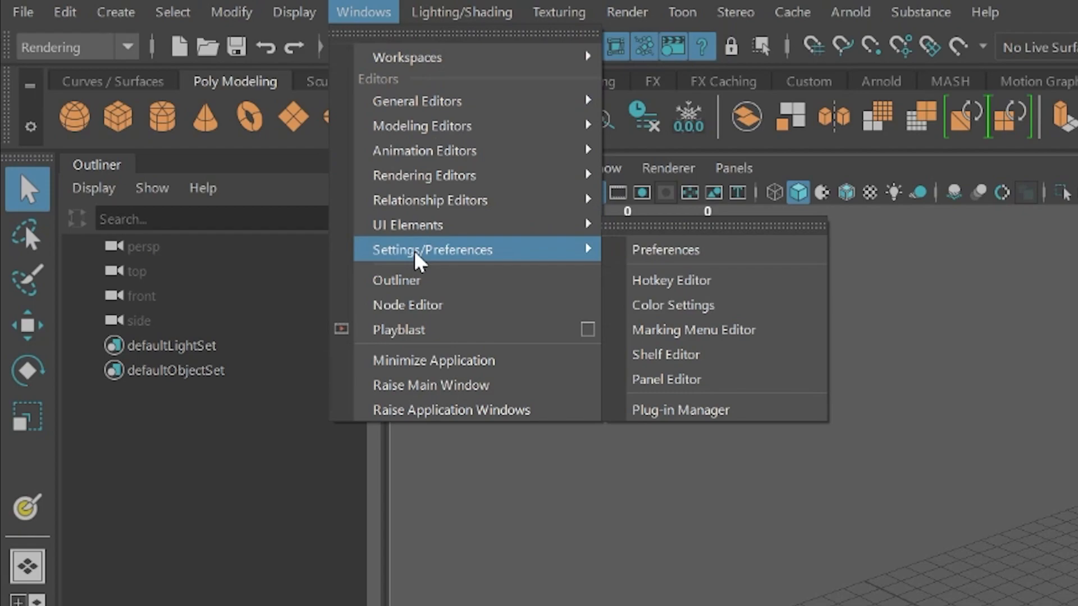
Step: Look up the Substance plug-in in the Plug-in Manager, then close it
left_click(679, 410)
type("mt")
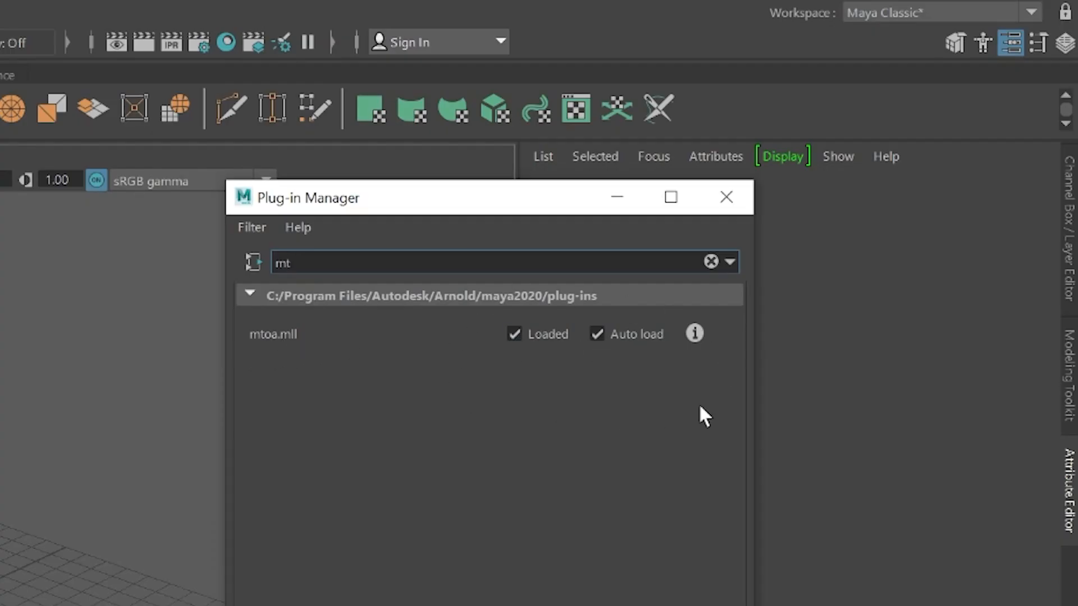
mouse_move(653, 358)
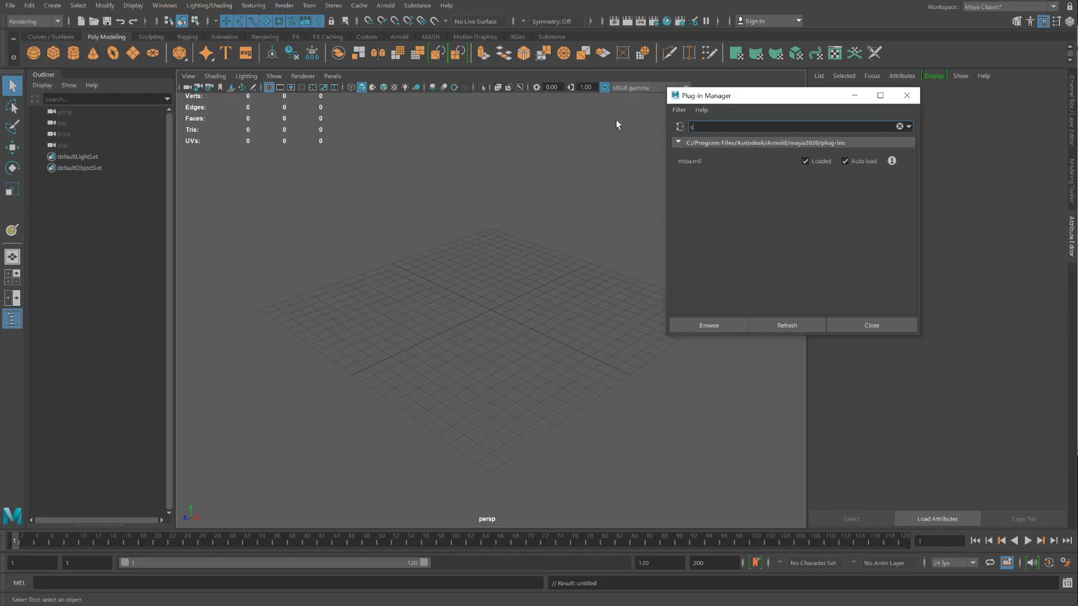
type("substa")
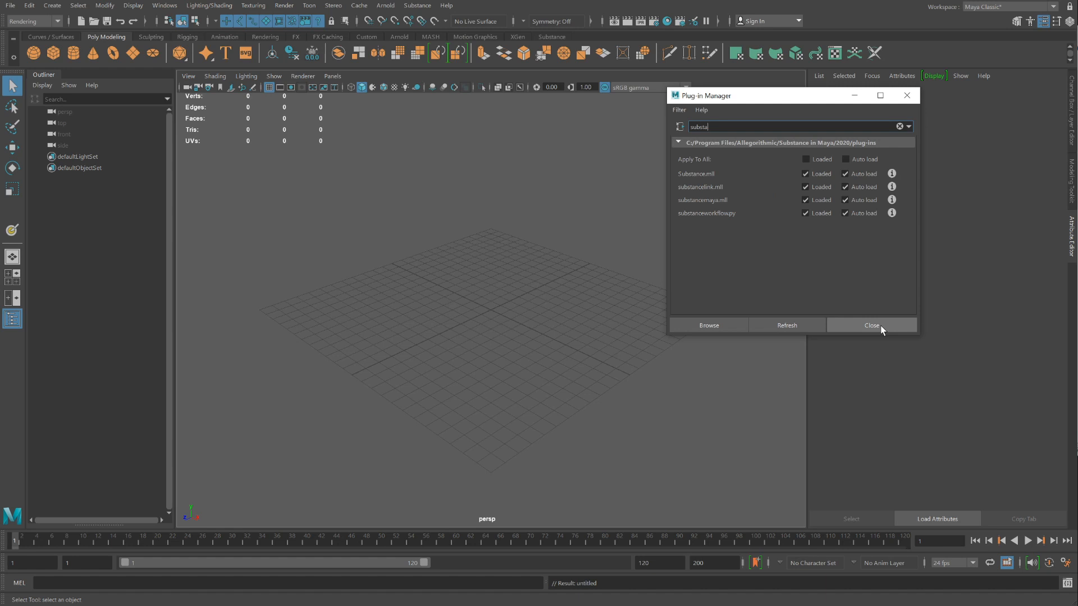
left_click(870, 325)
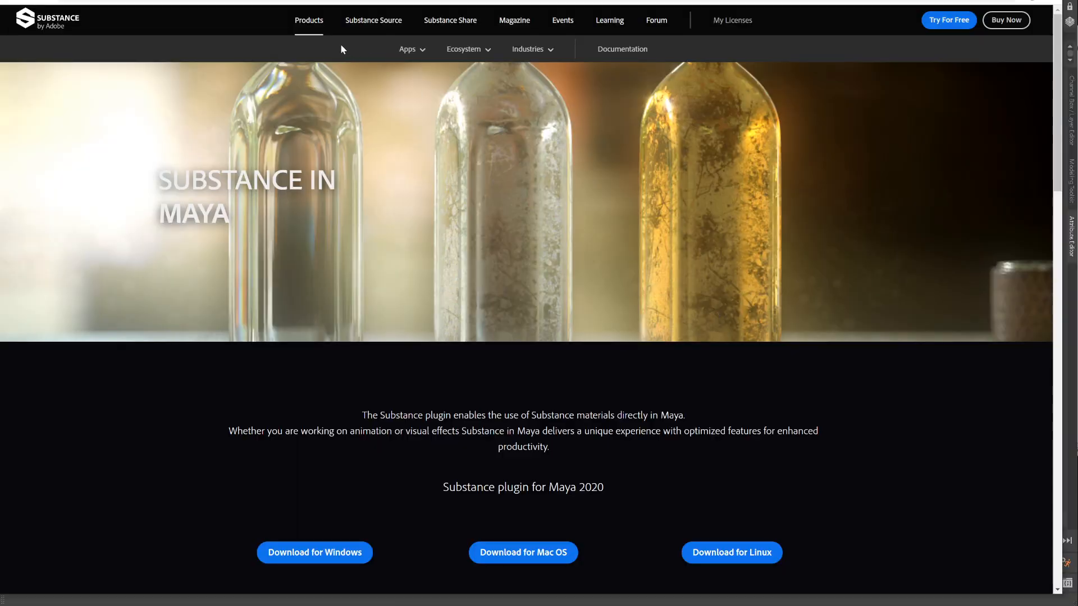
scroll("down", 3)
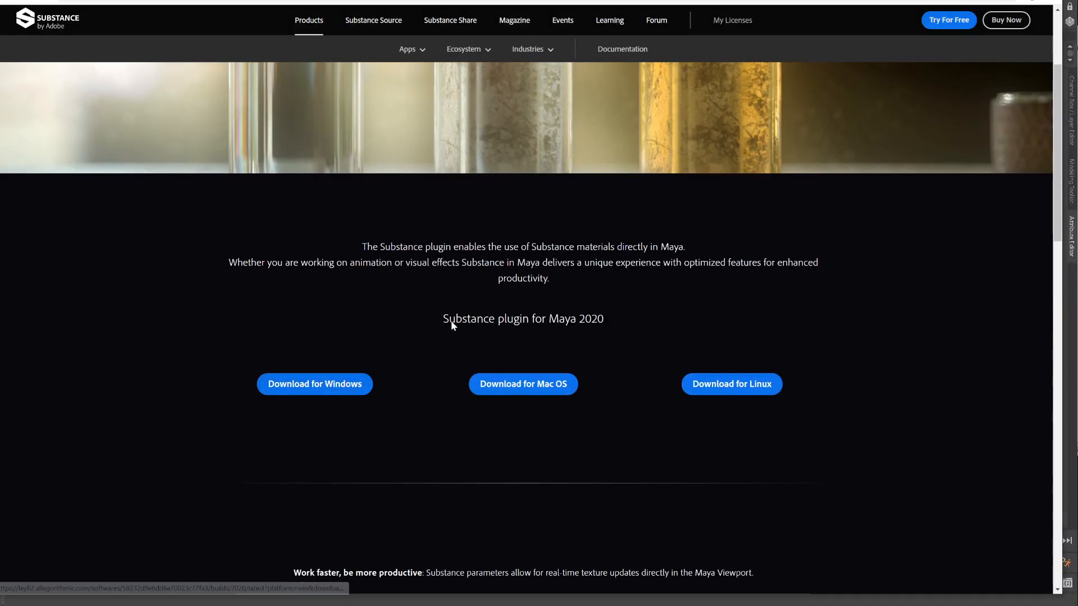
mouse_move(553, 367)
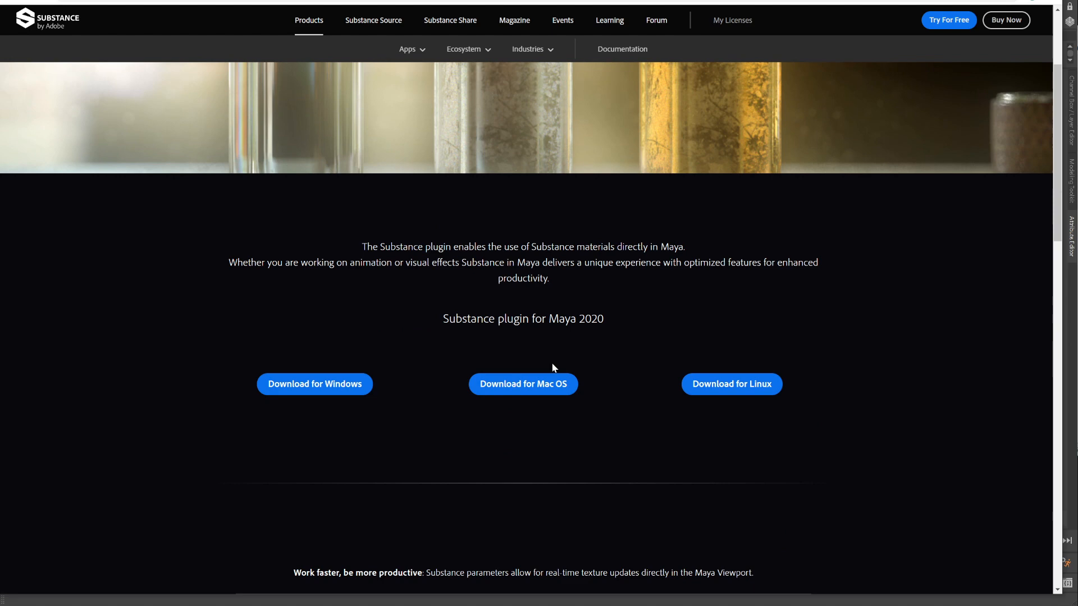
scroll("up", 3)
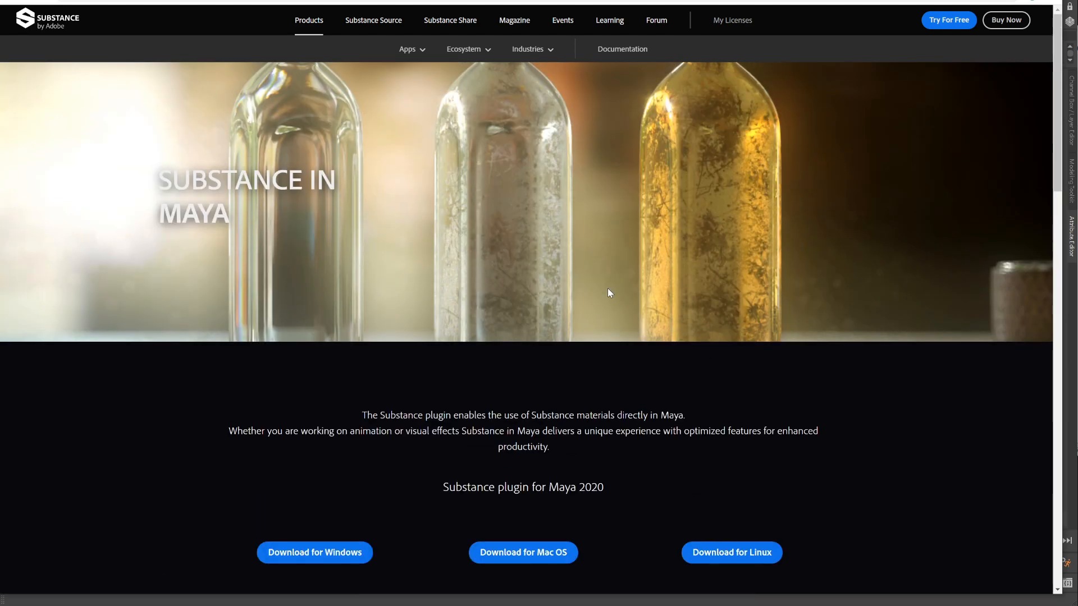
mouse_move(449, 20)
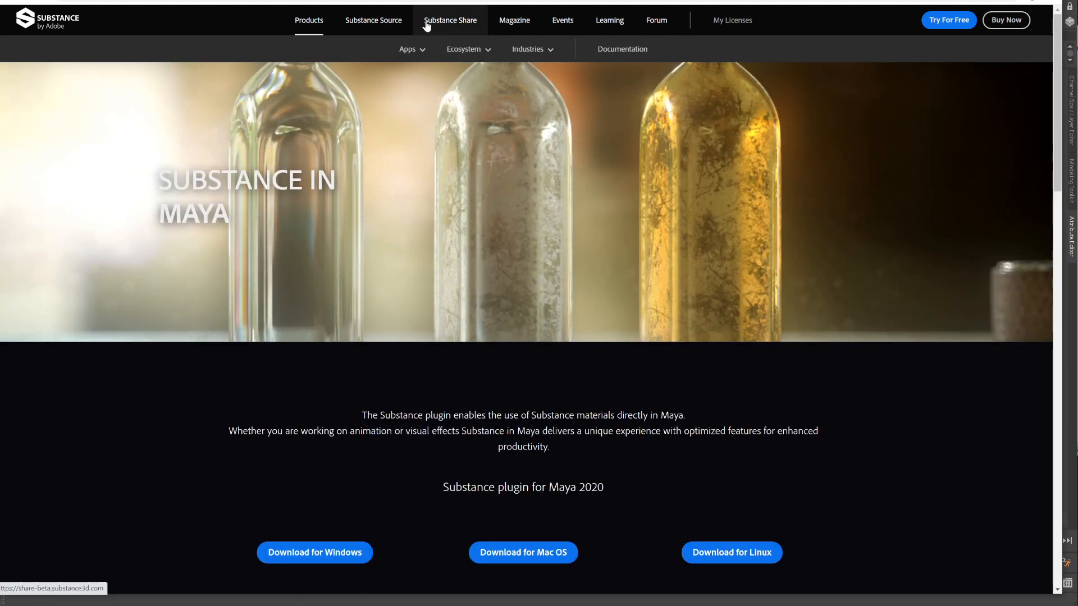
Step: Go to Substance Share and search its library for 'concrete' materials
left_click(373, 21)
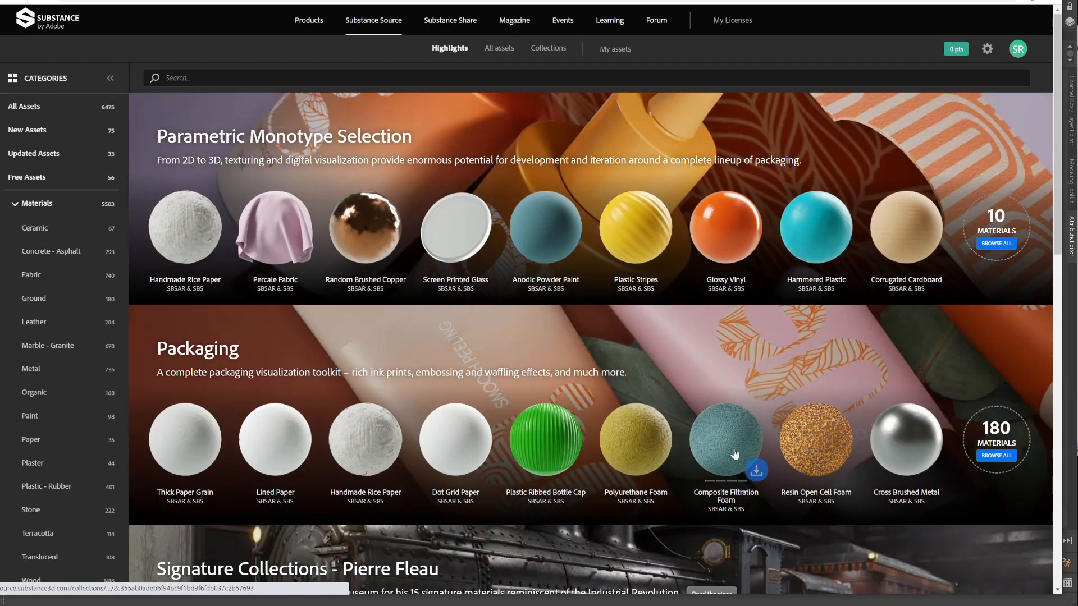
mouse_move(565, 338)
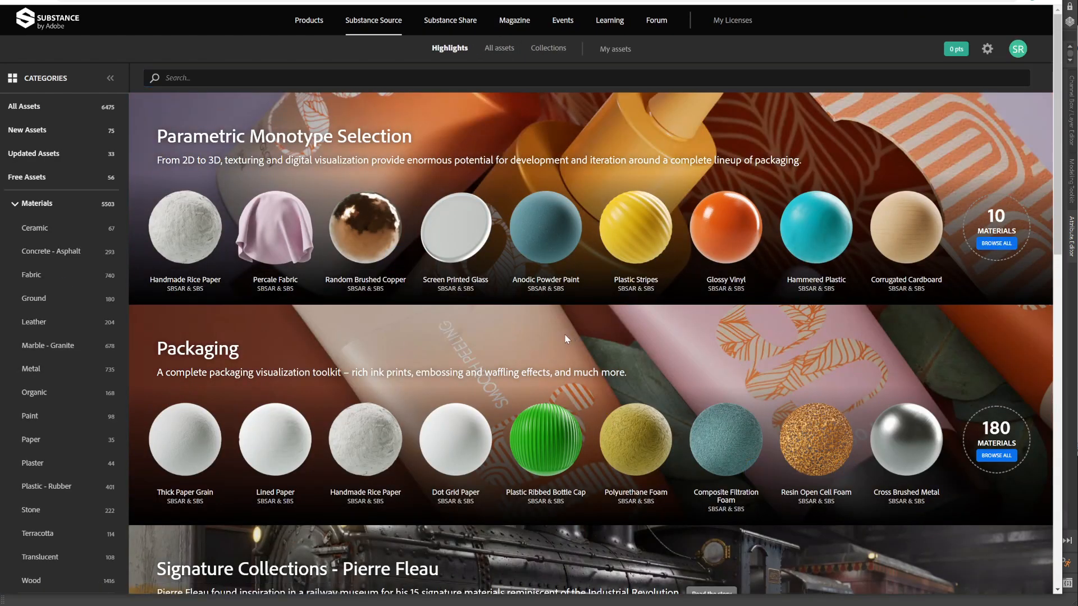
mouse_move(450, 20)
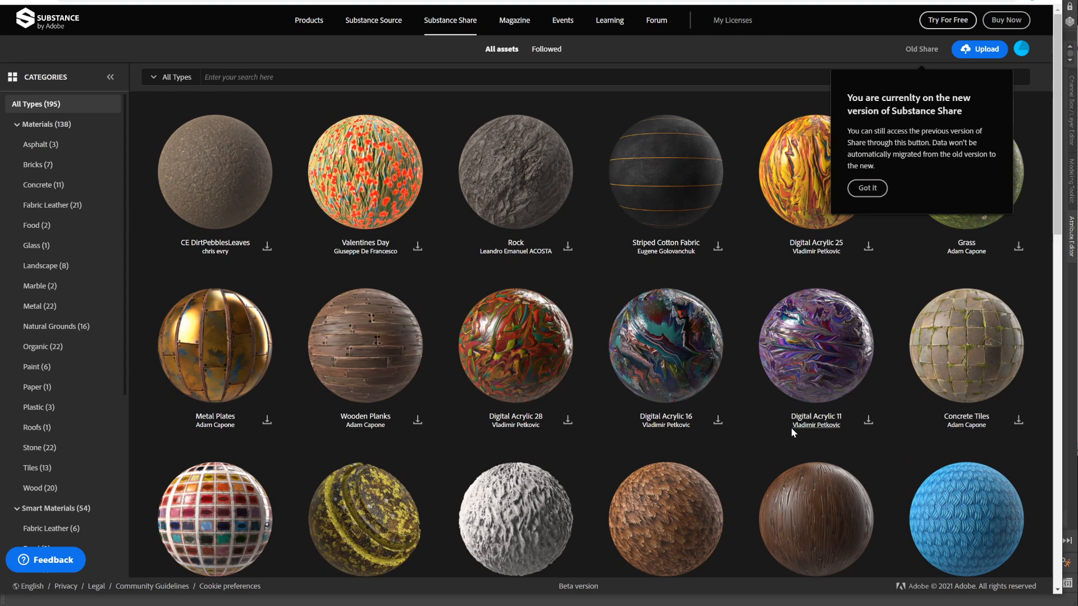
mouse_move(501, 172)
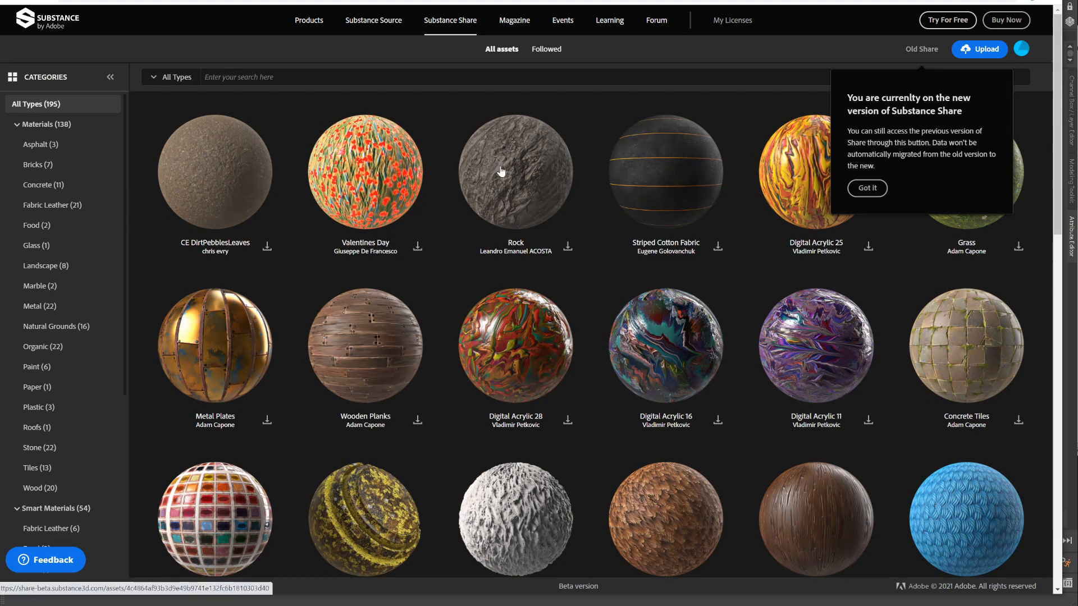
mouse_move(529, 182)
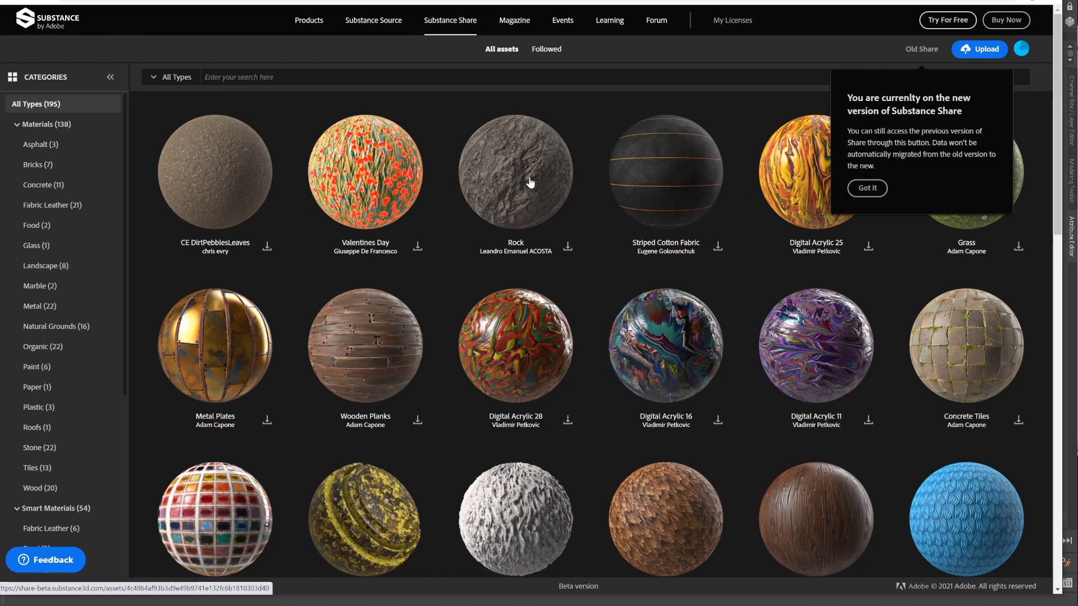
scroll("down", 3)
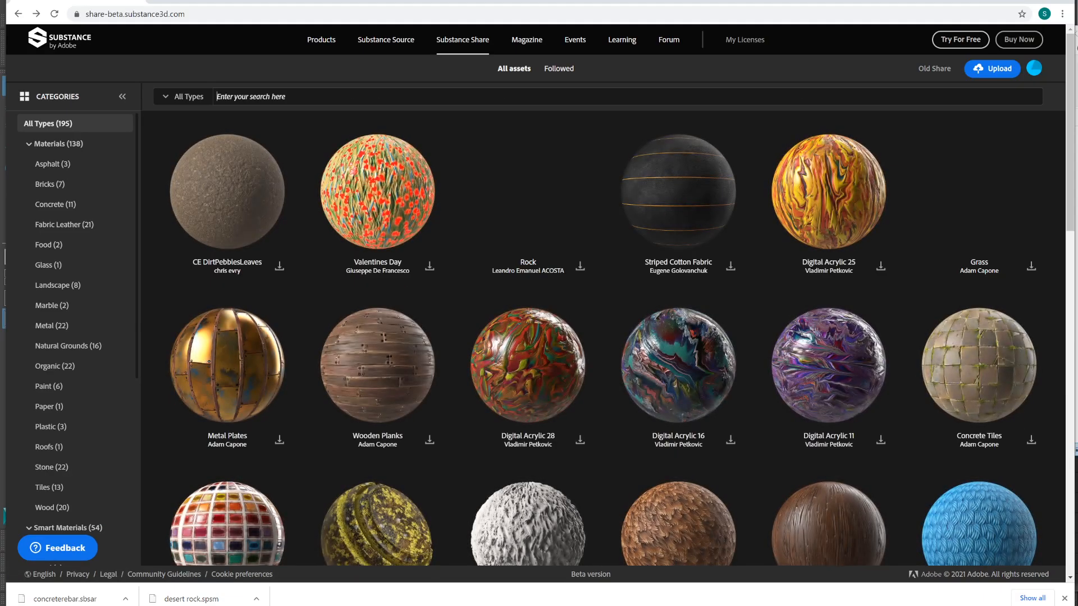
type("con")
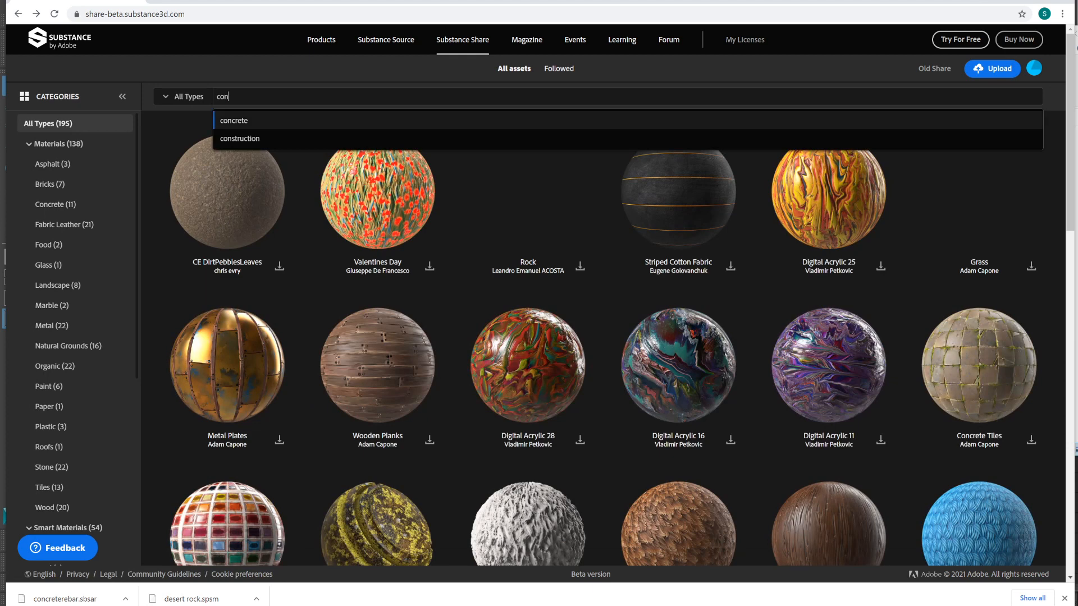
left_click(233, 121)
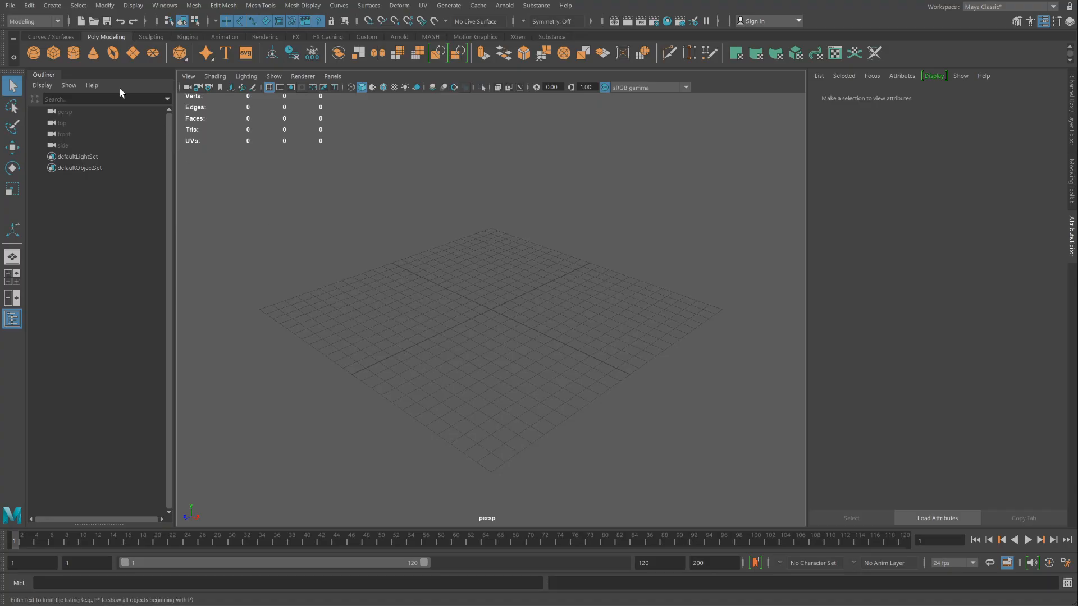
Step: Create a poly cube and scale it into a thin wall panel
left_click(33, 52)
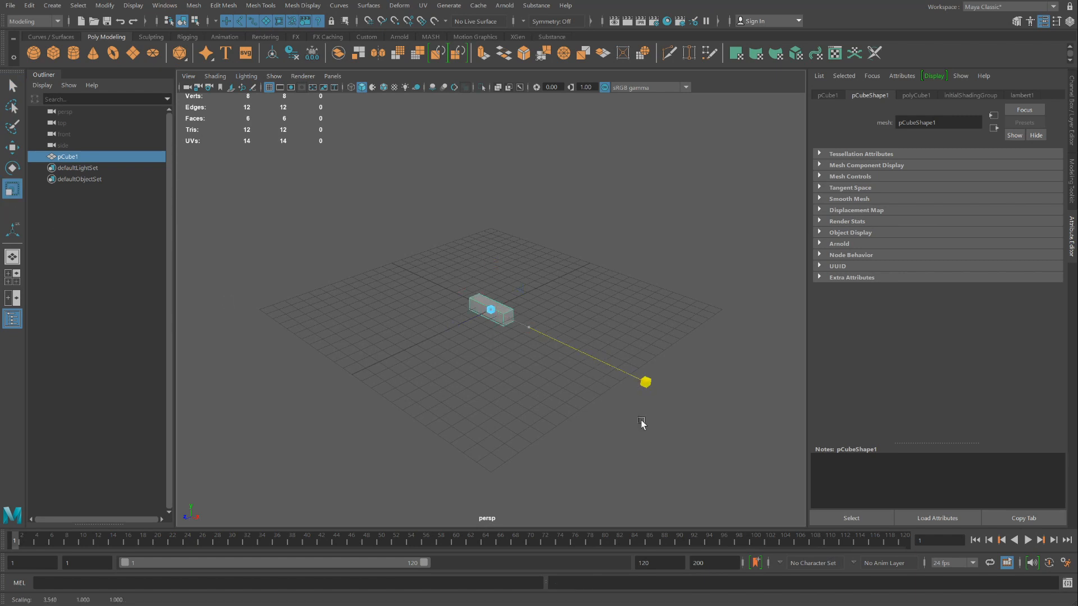
key("r")
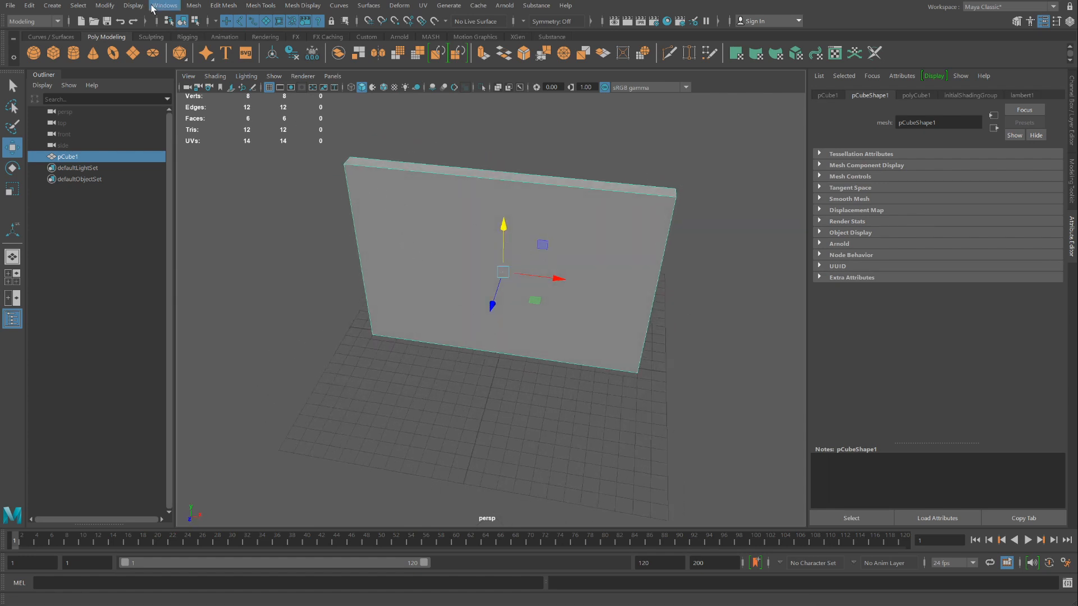
Step: Triangulate the wall mesh, add an Arnold SkyDome light, and show lambert1's attributes
left_click(194, 5)
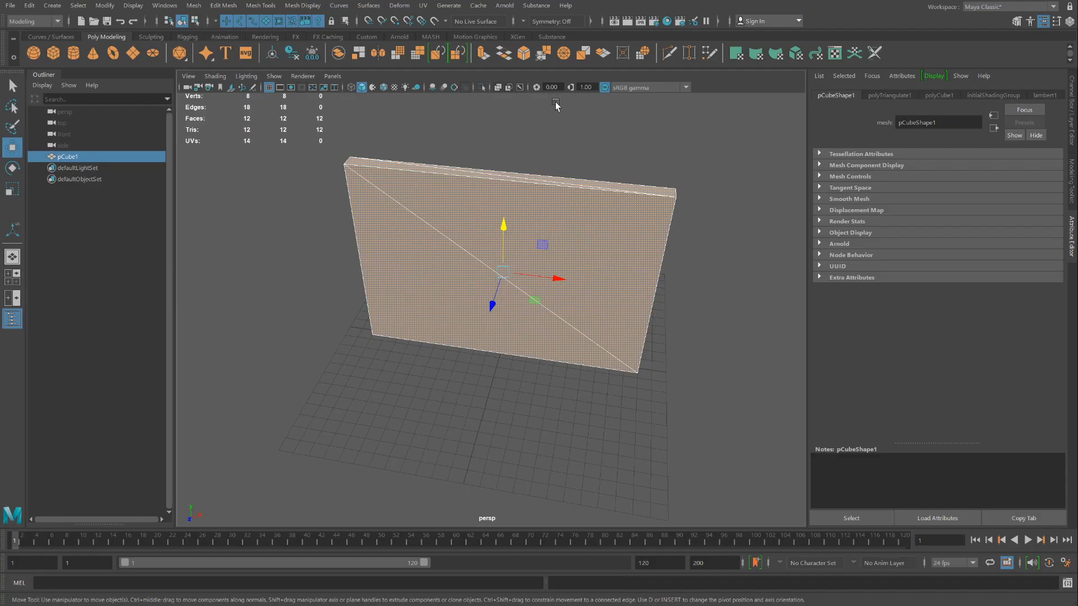
left_click(503, 6)
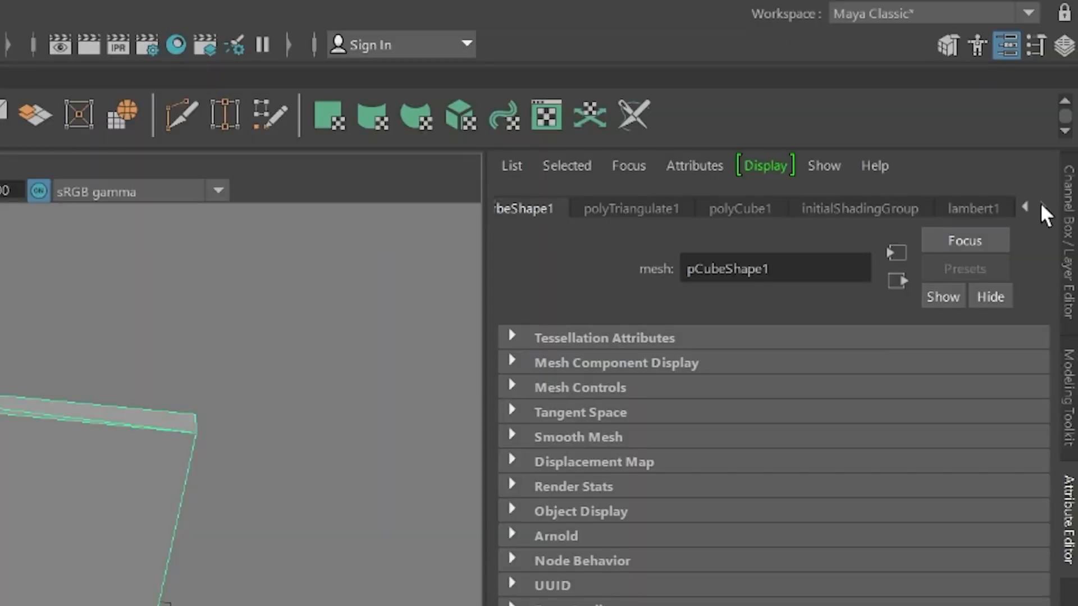
left_click(971, 208)
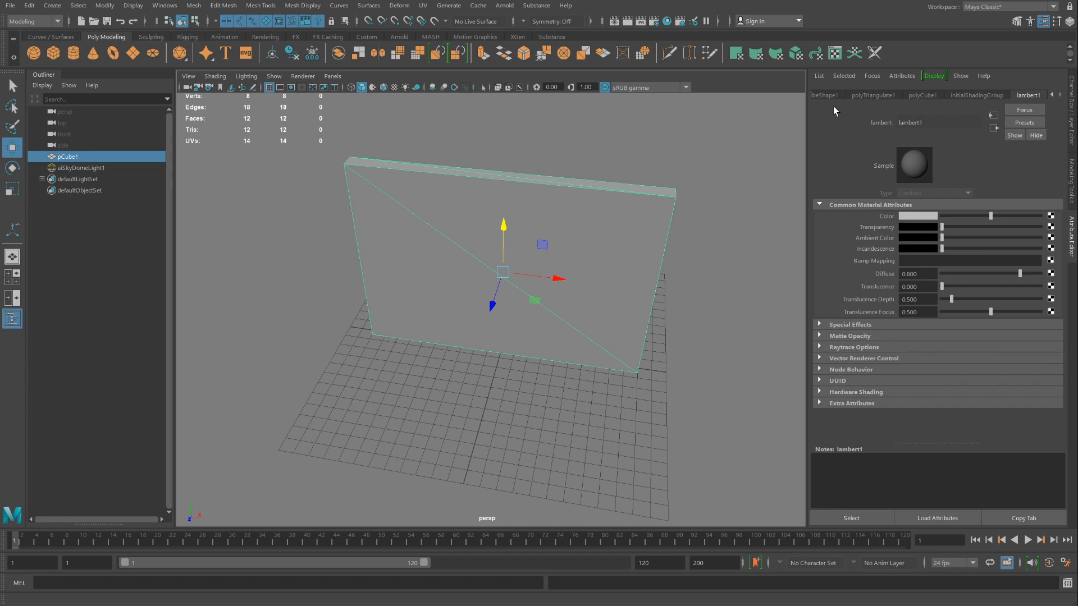
mouse_move(888, 346)
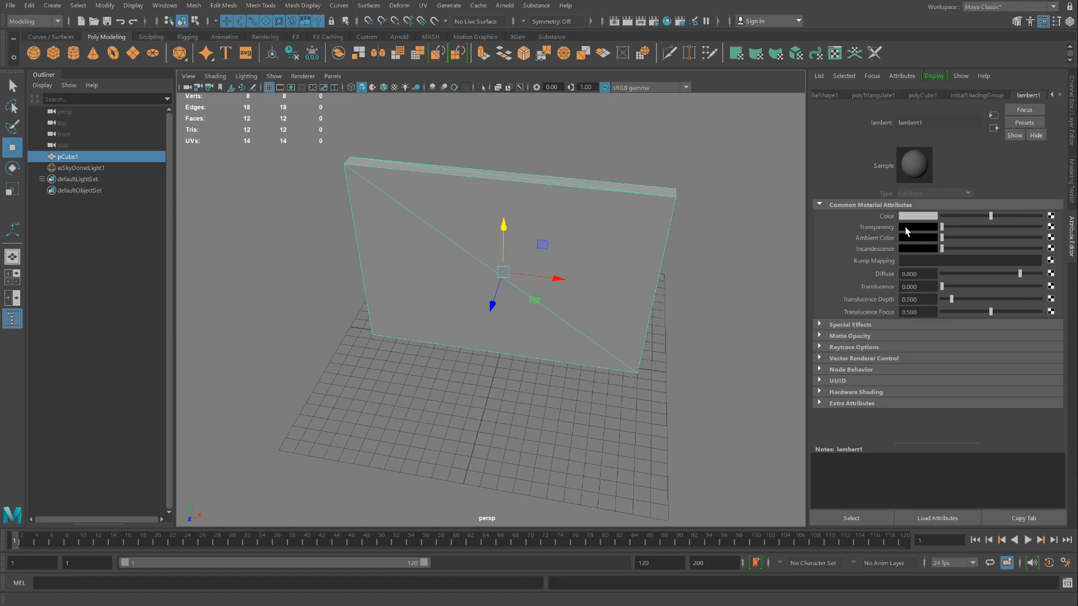
mouse_move(1007, 223)
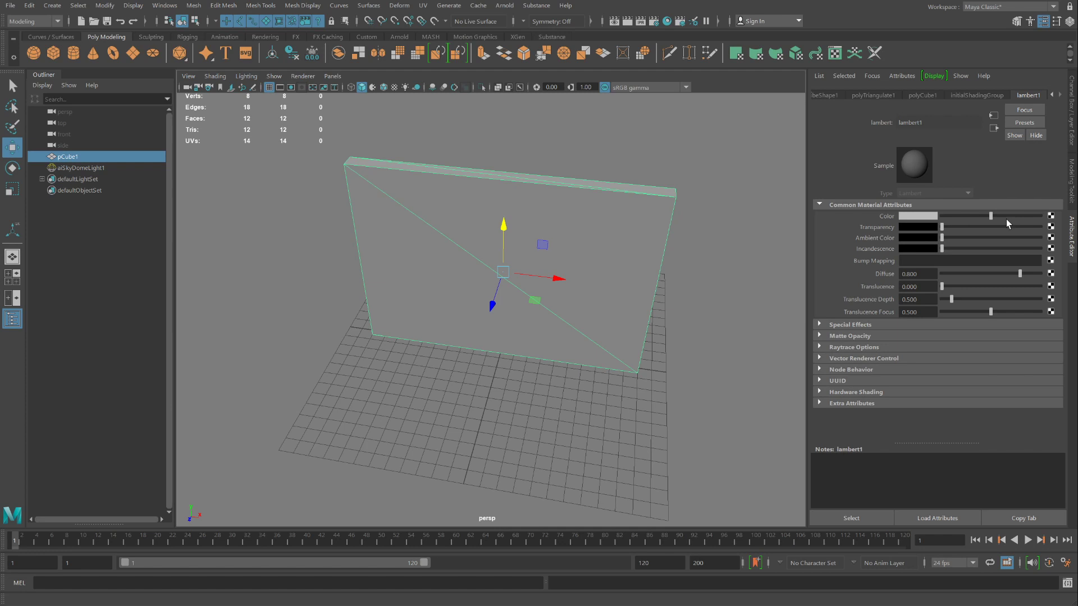
left_click(165, 5)
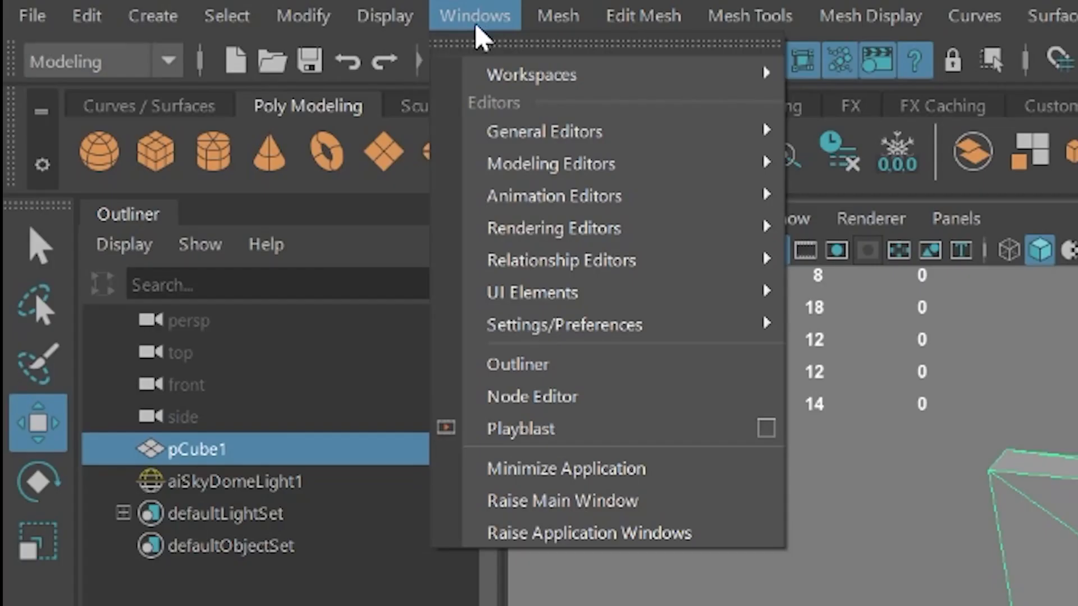
mouse_move(551, 227)
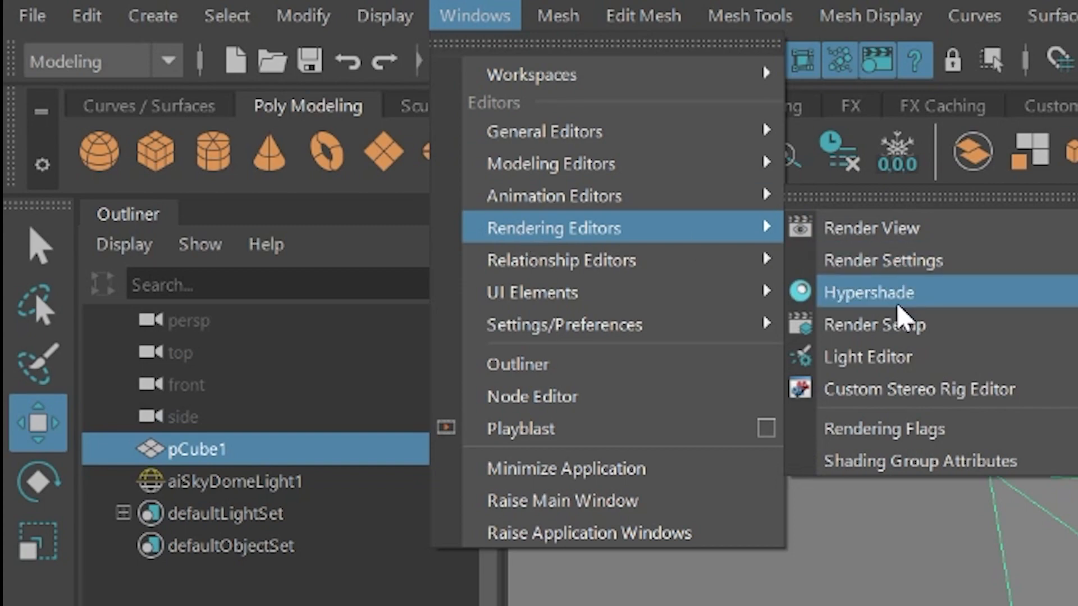
Step: Open Hypershade and create a Substance node through Create Node, searching 'subs'
left_click(867, 292)
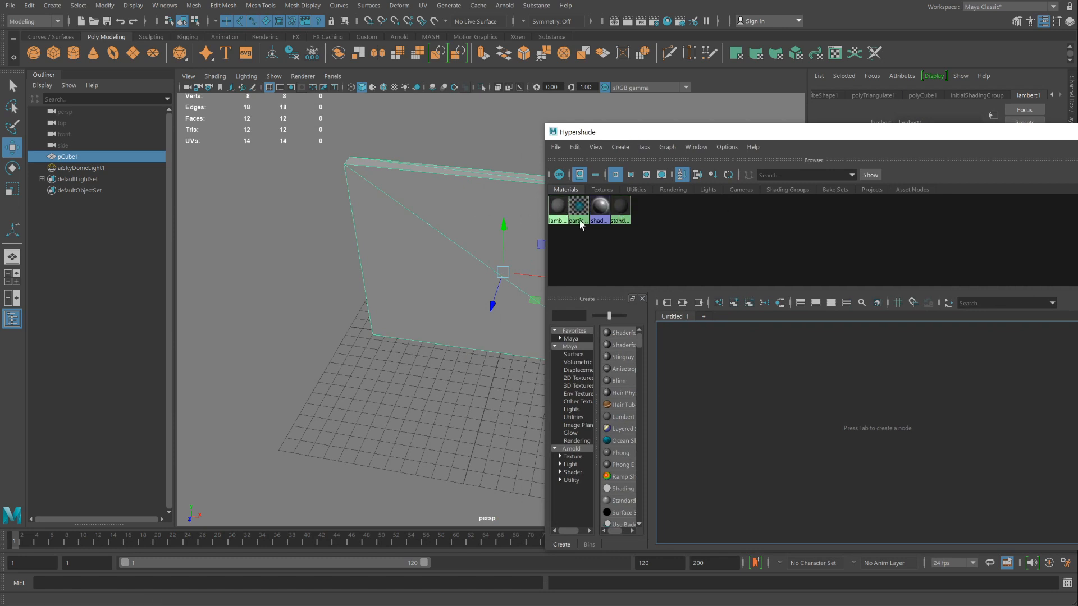
mouse_move(475, 214)
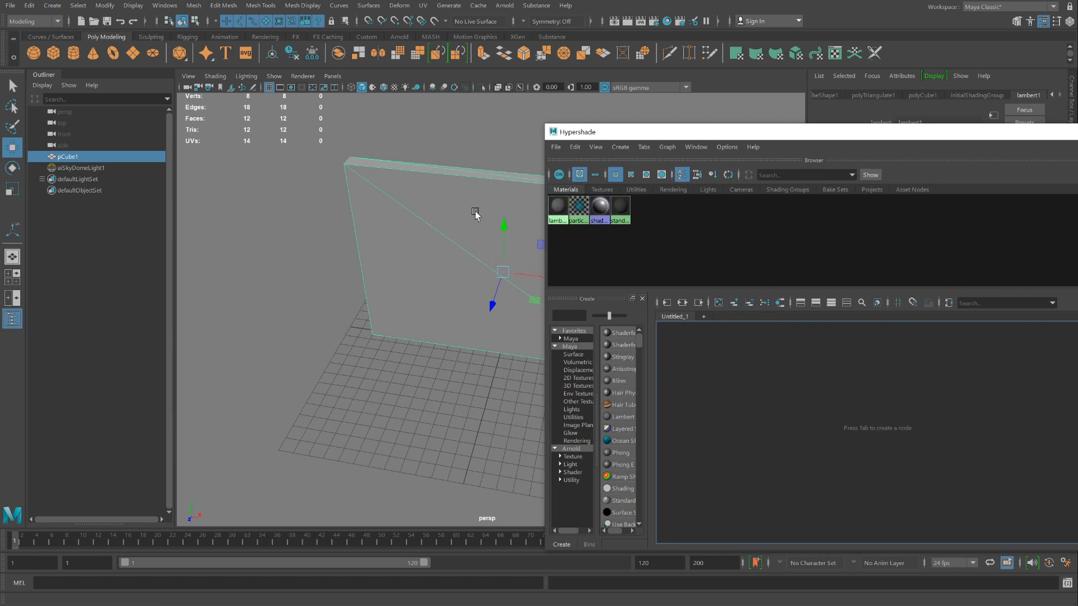
mouse_move(406, 189)
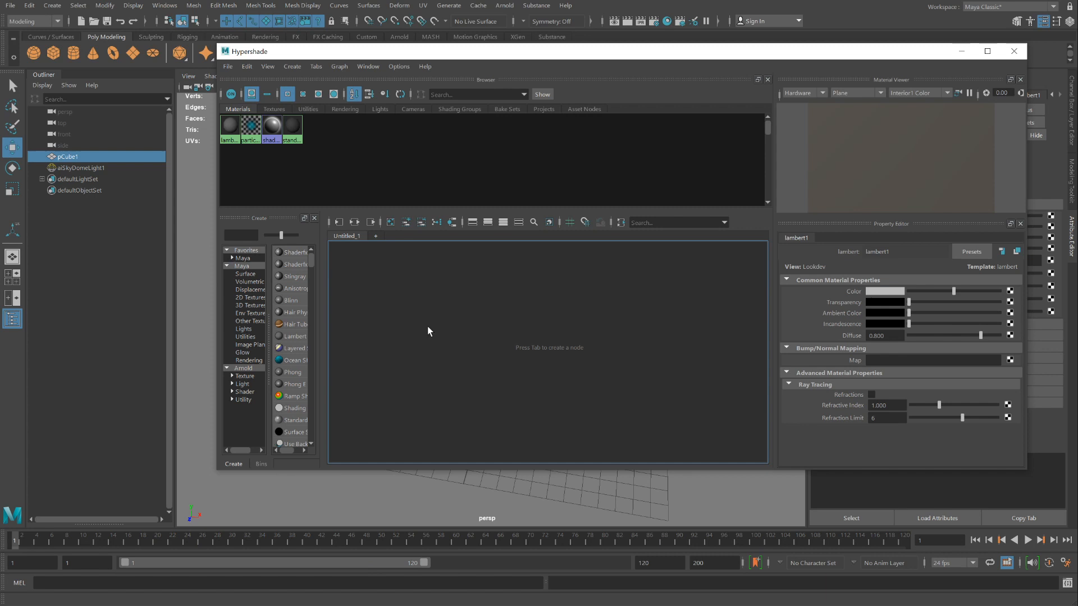
mouse_move(508, 337)
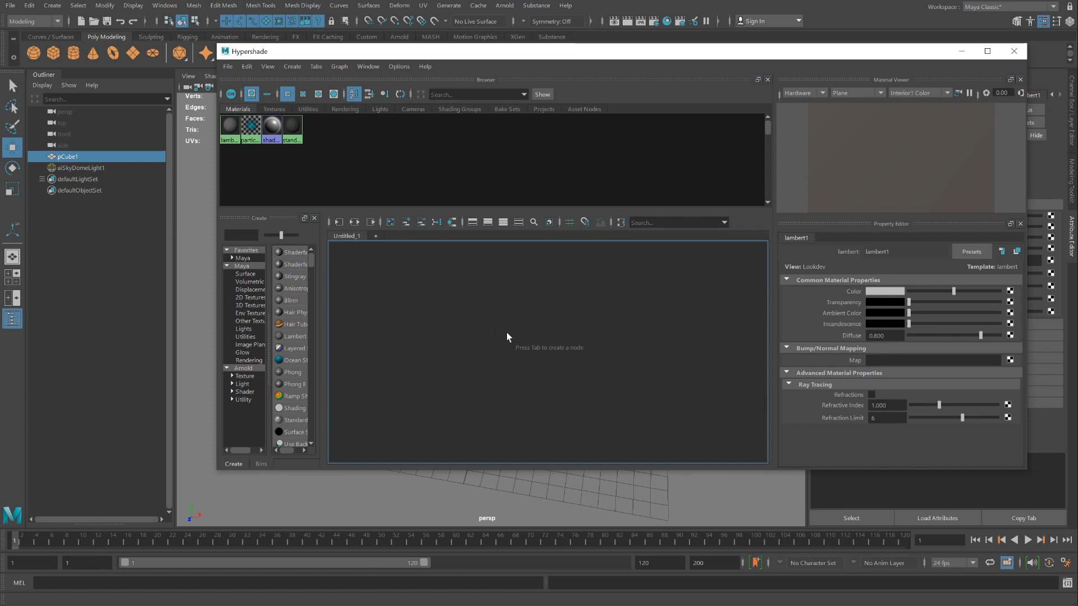
right_click(507, 337)
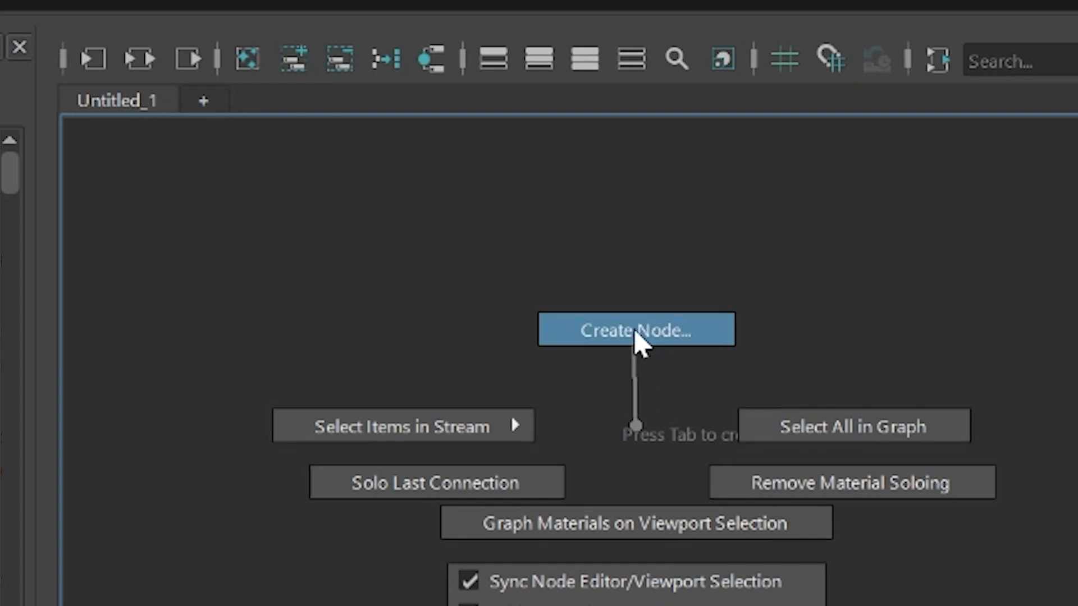
left_click(635, 330)
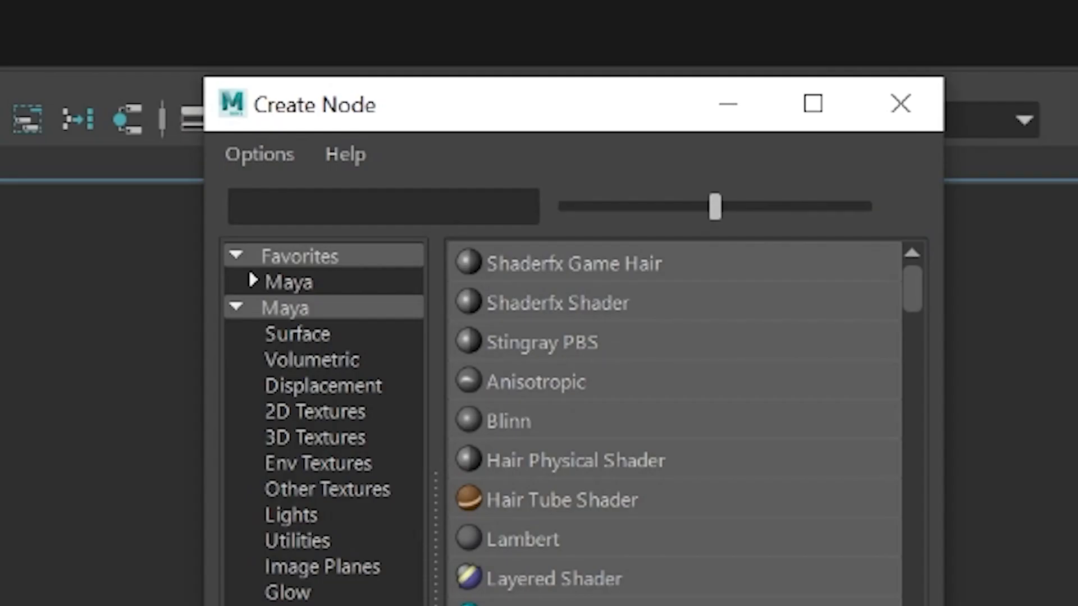
type("su")
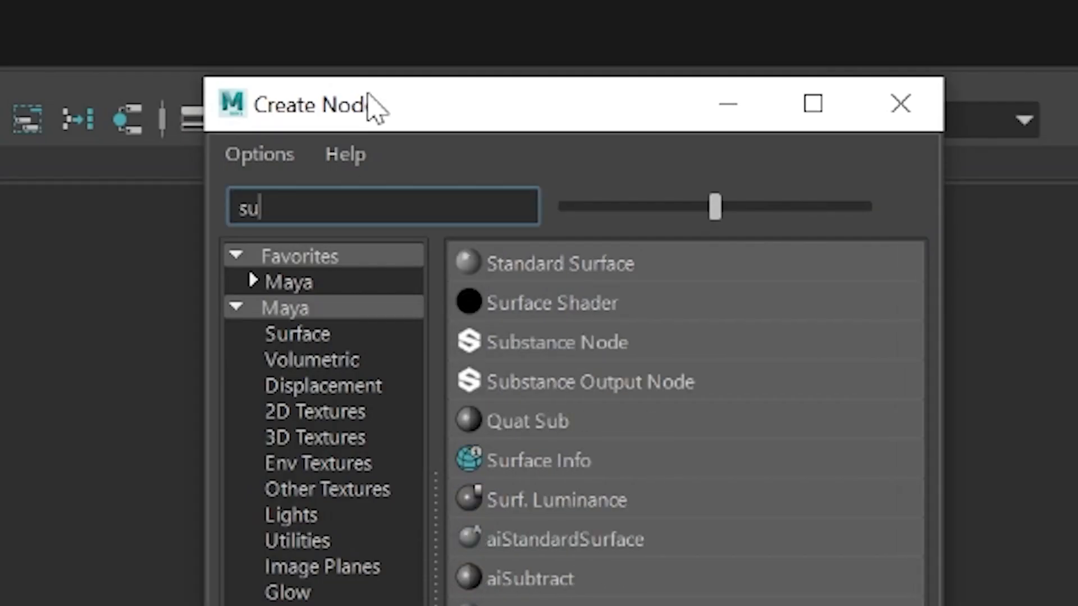
type("bs")
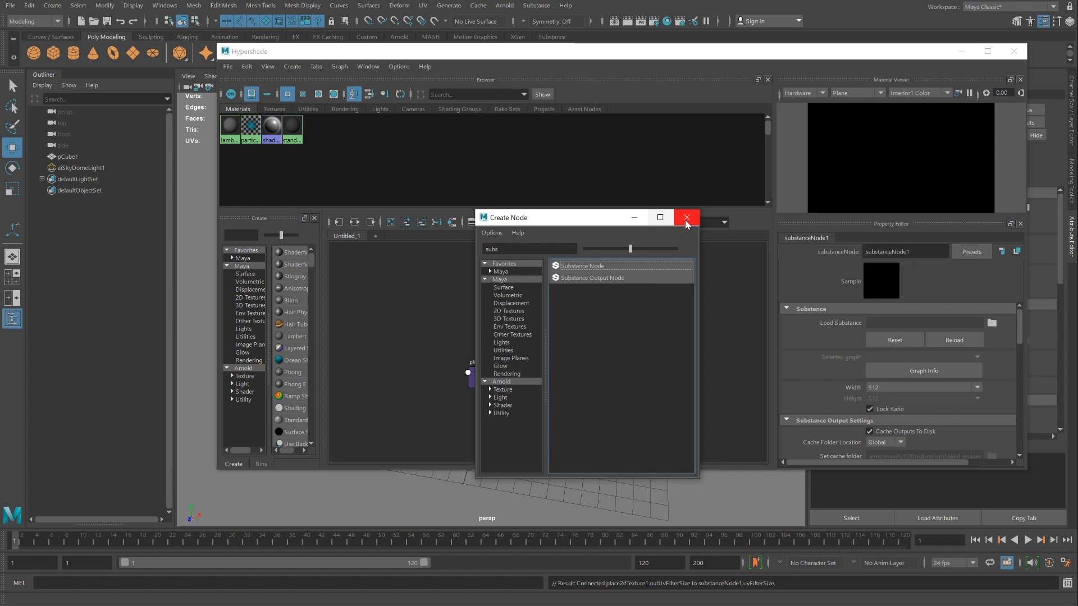
Step: Load concreterebar.sbsar into substanceNode1 from the file browser
left_click(686, 217)
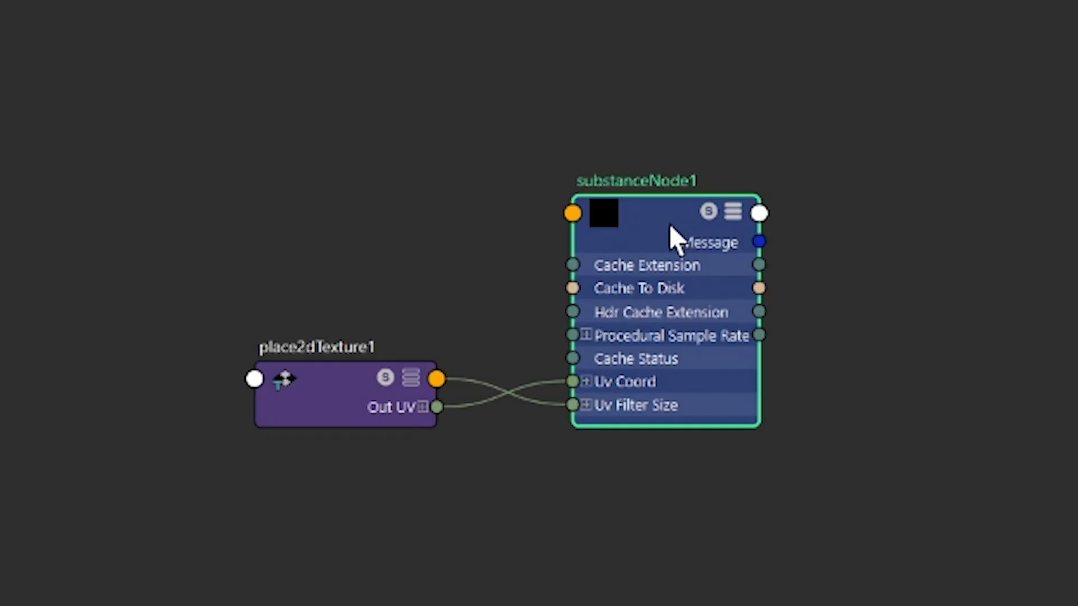
mouse_move(621, 244)
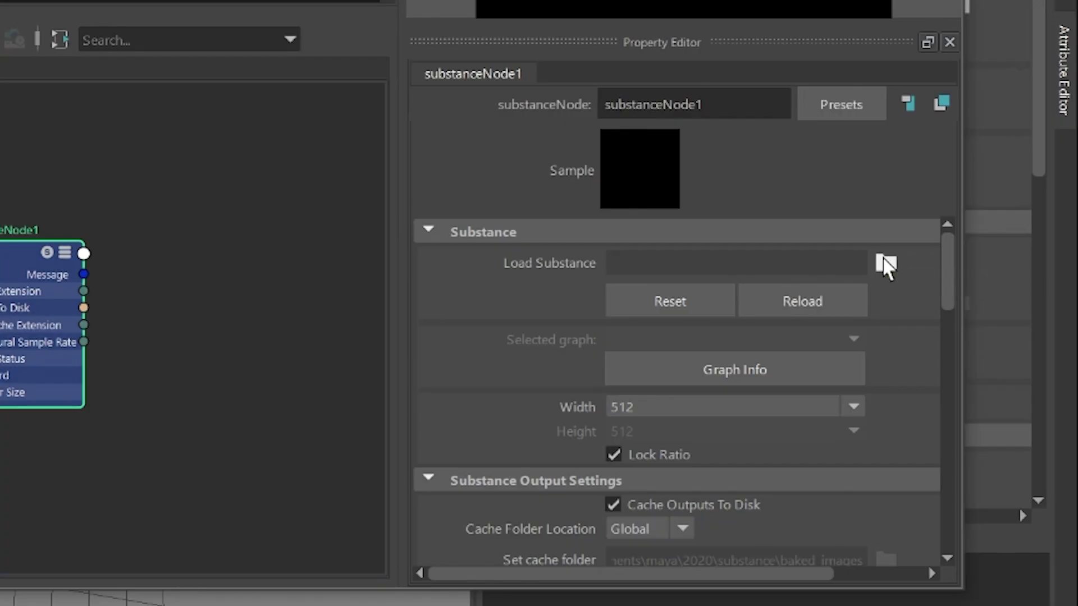
left_click(885, 263)
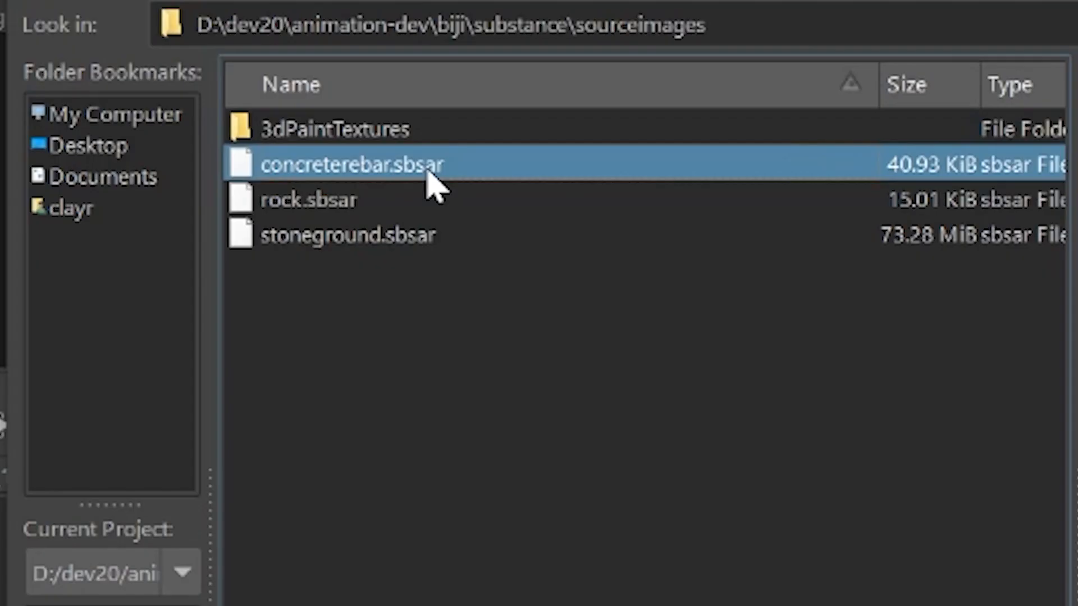
double_click(350, 163)
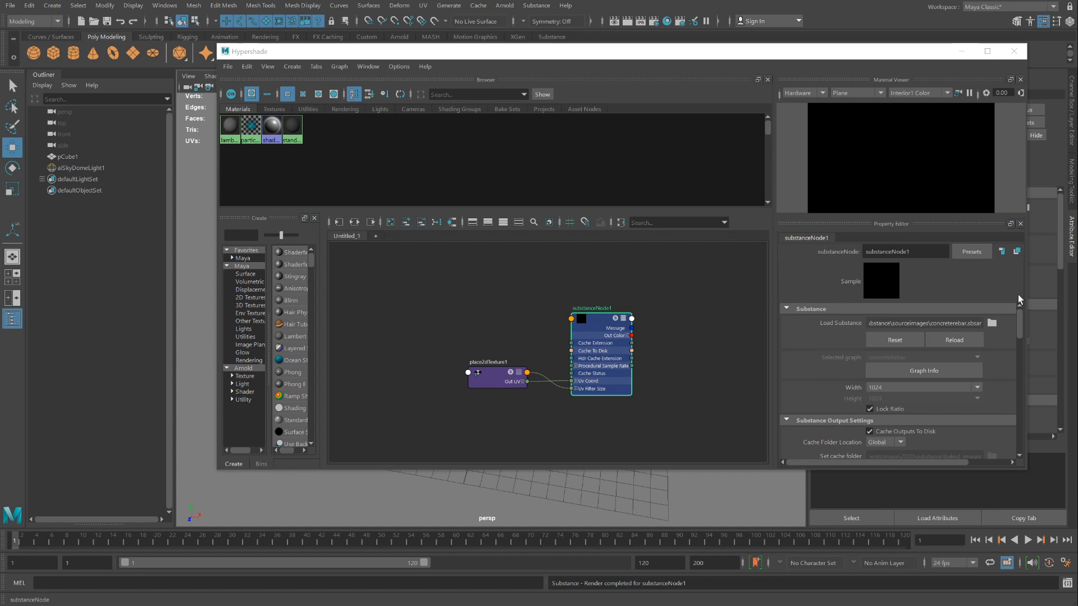
Step: Create an Arnold shader network from substanceNode1's Workflows section
scroll("down", 3)
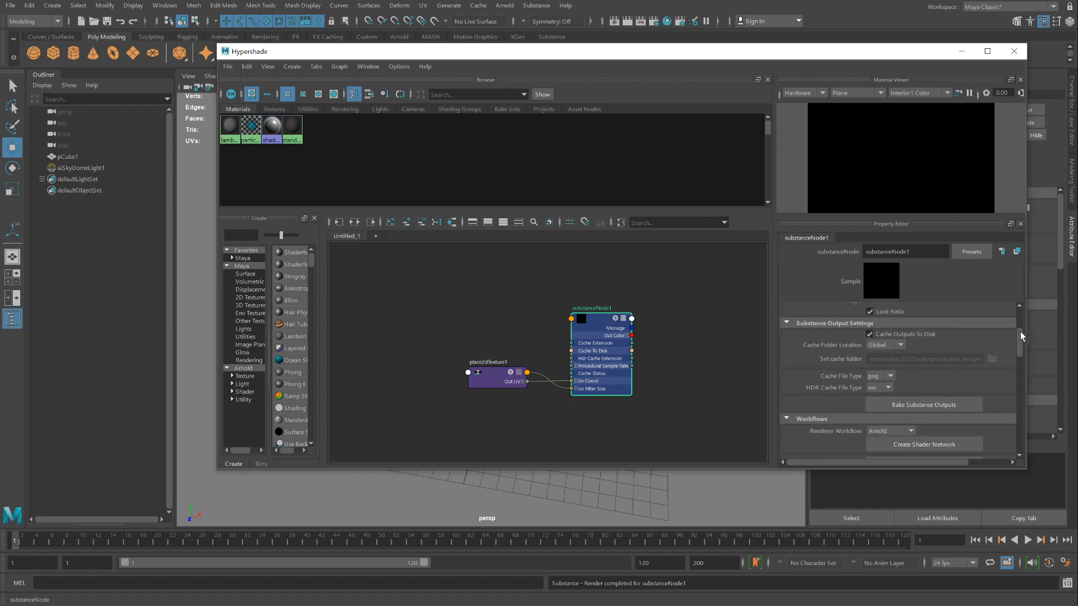
scroll("down", 3)
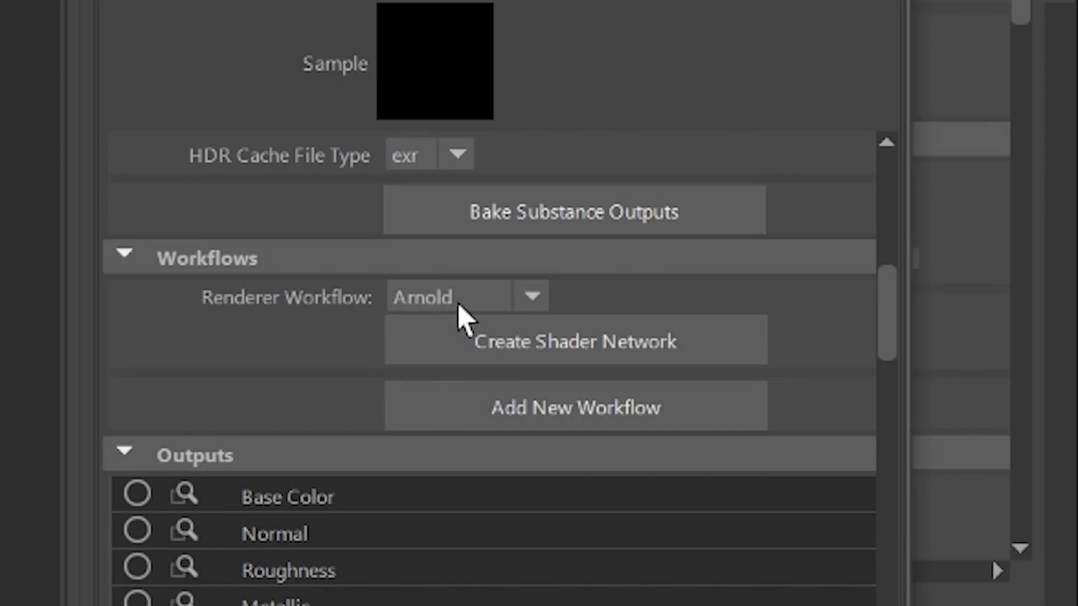
mouse_move(423, 306)
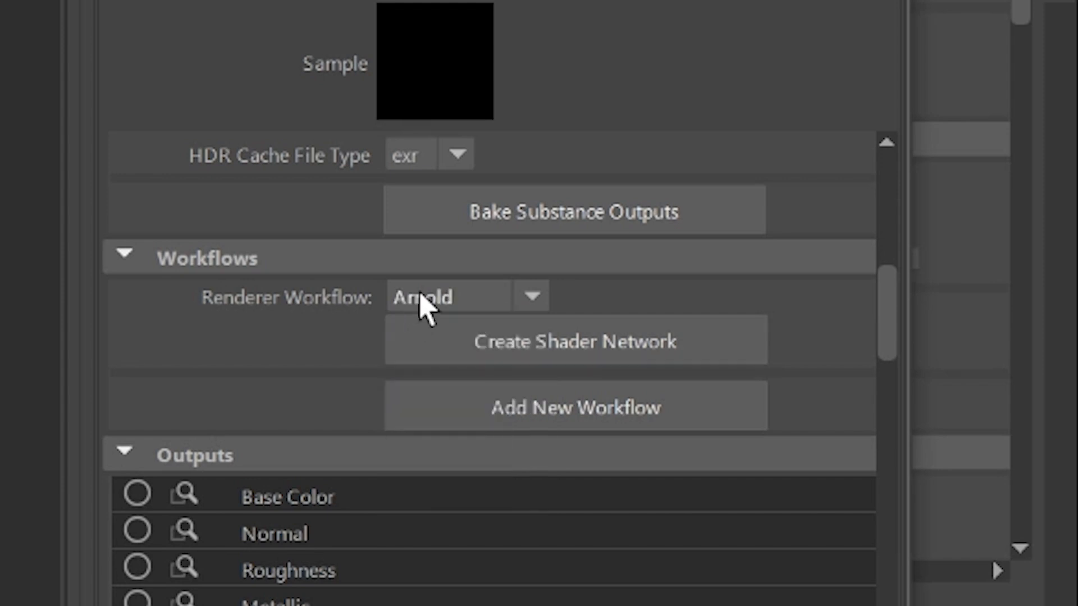
mouse_move(524, 352)
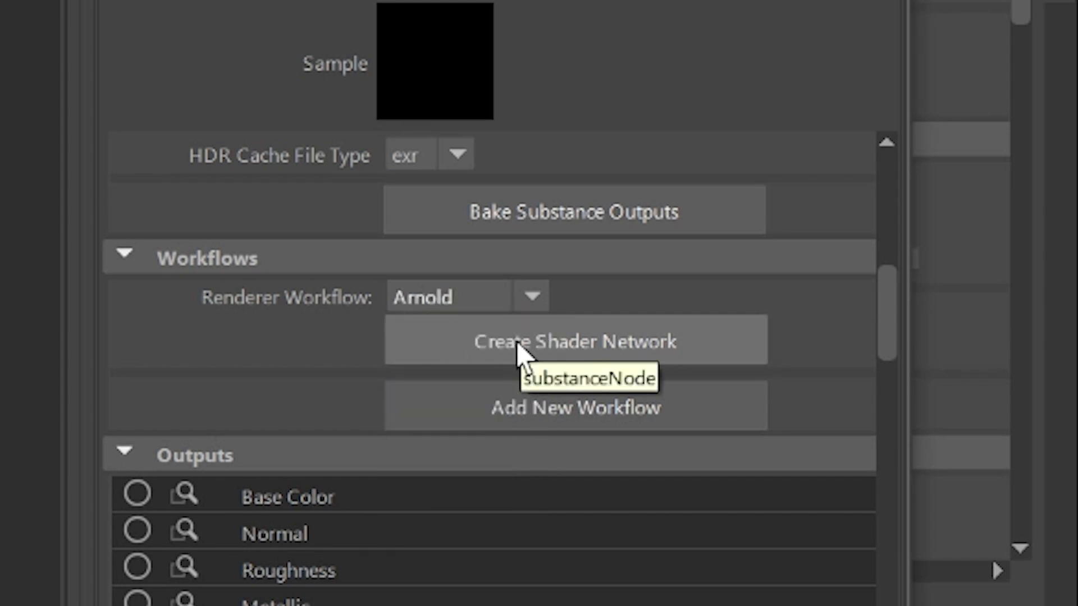
mouse_move(570, 354)
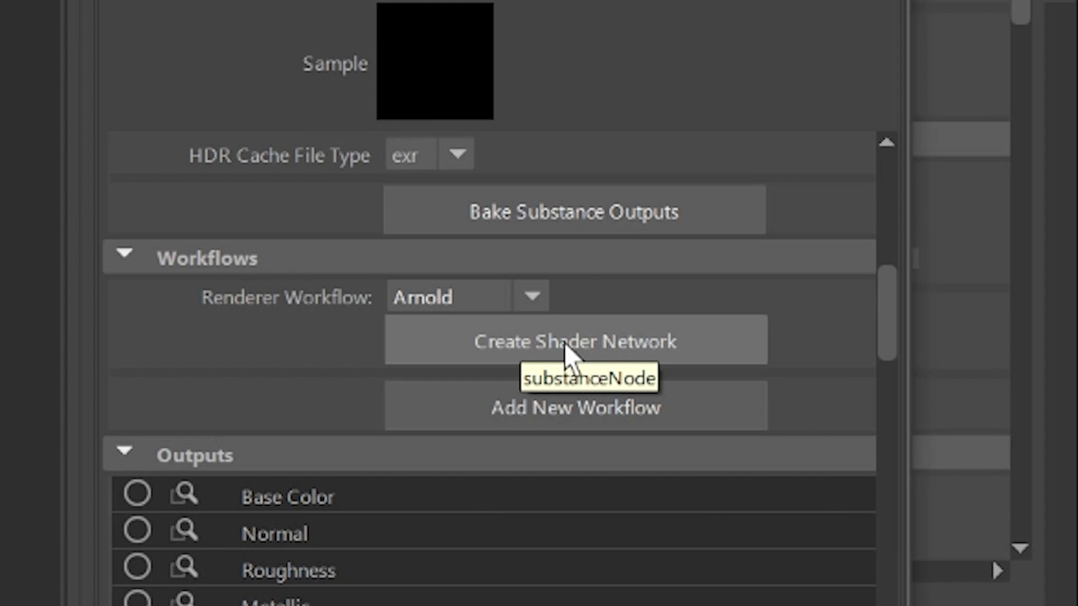
mouse_move(578, 361)
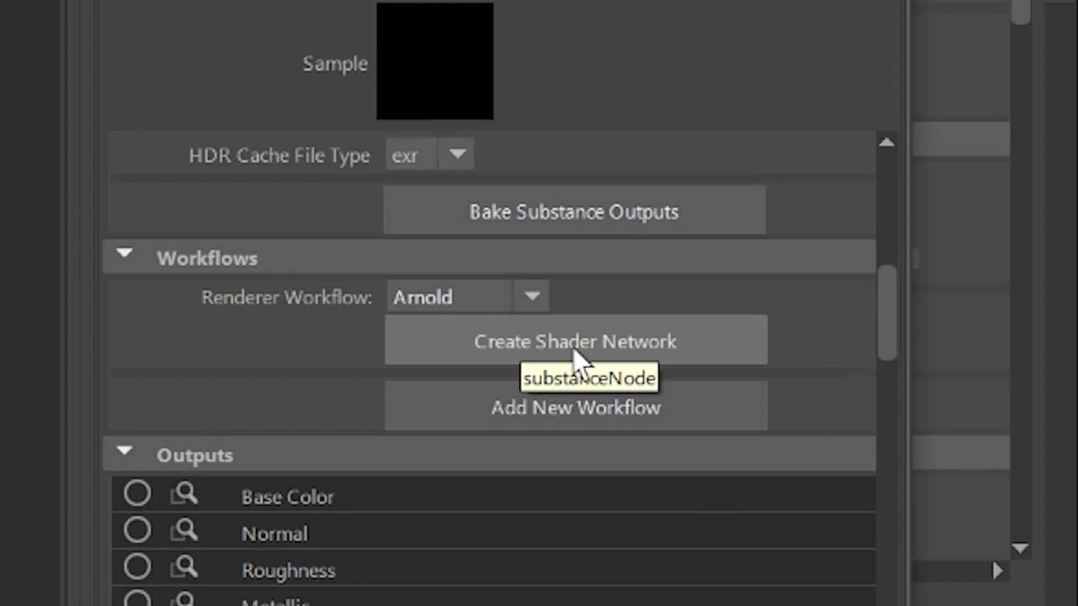
left_click(575, 341)
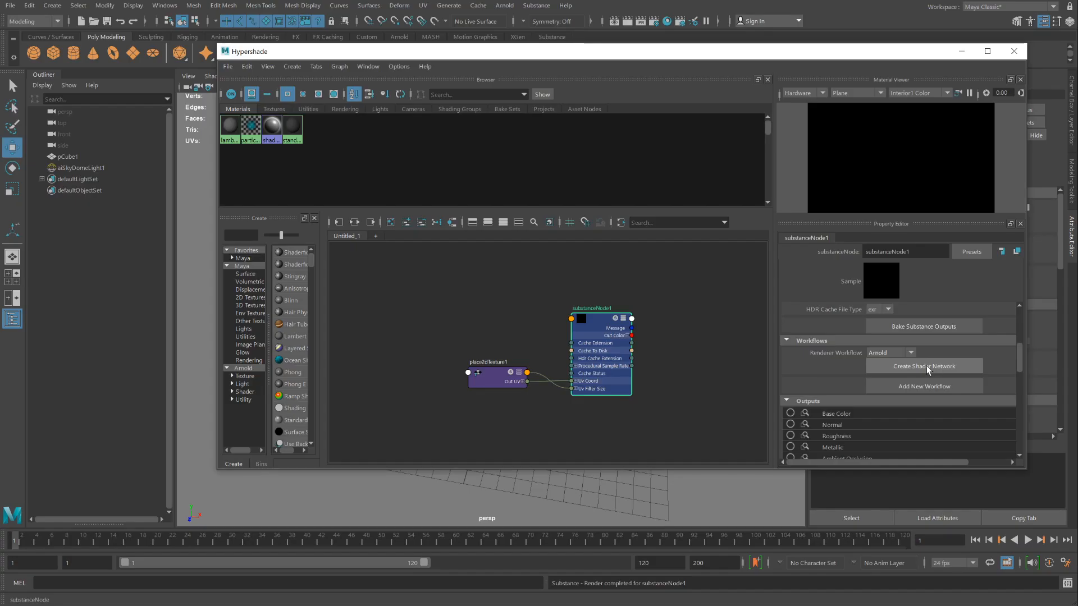
left_click(922, 365)
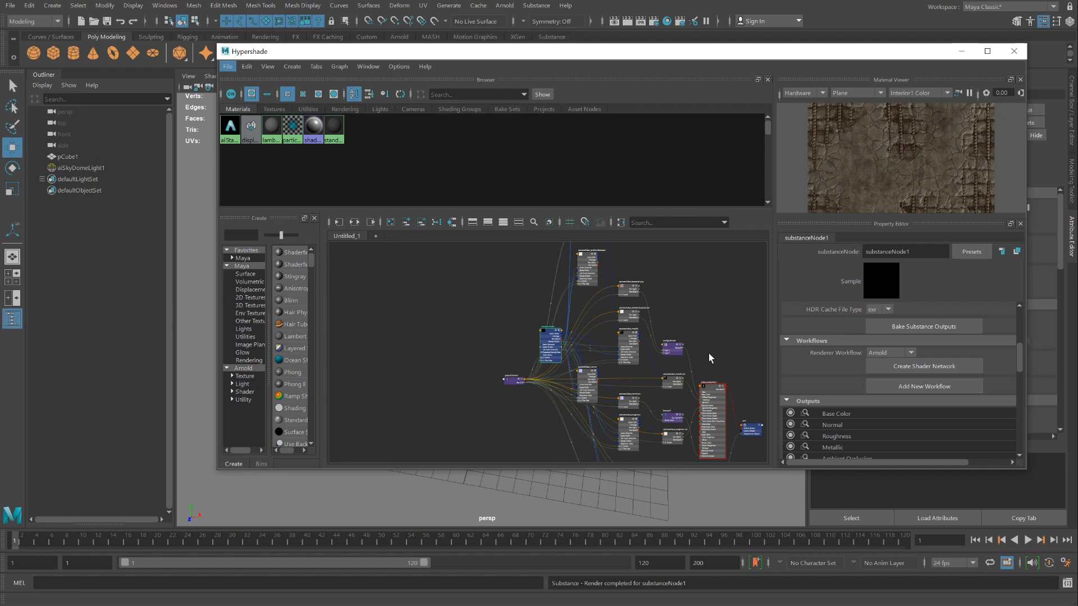
mouse_move(711, 365)
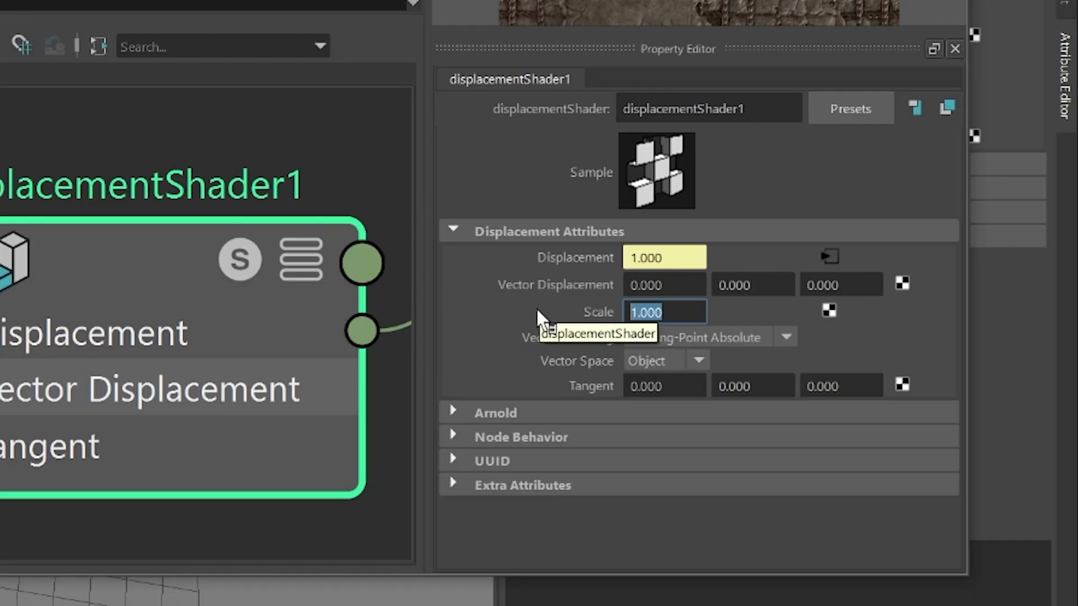
Step: Set displacementShader1's Scale to 0.01
type(".01")
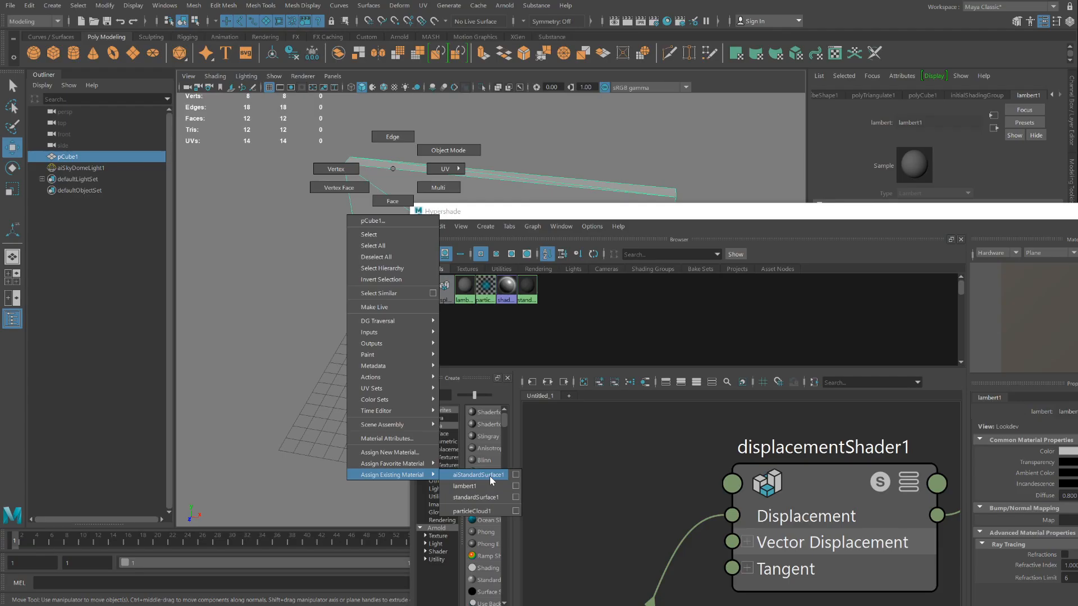
Step: Assign the existing aiStandardSurface1 material to pCube1
left_click(477, 475)
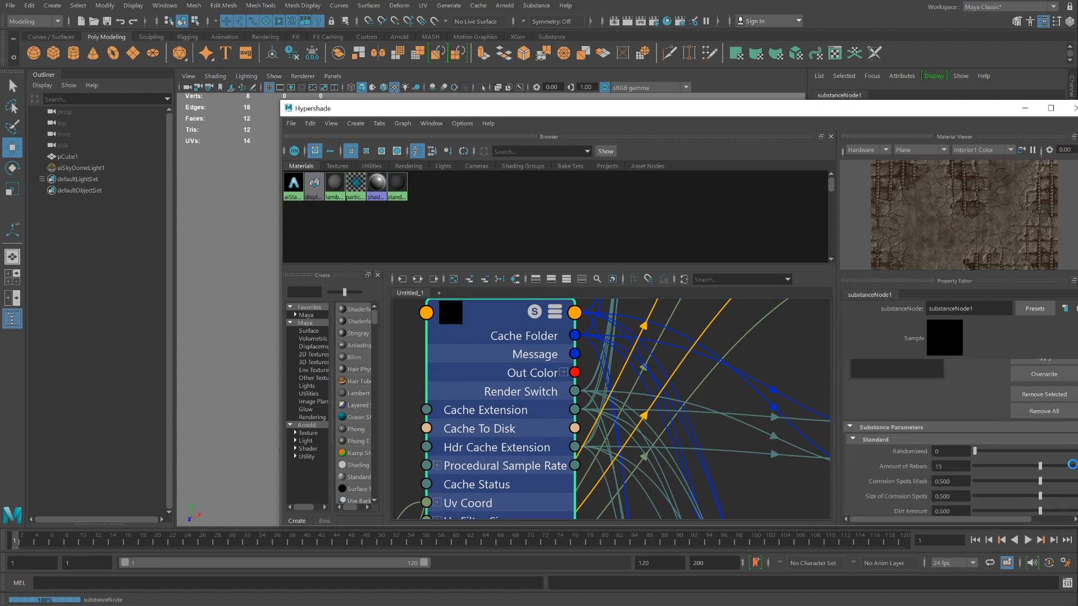
Step: Set Standard parameters: seed 208612696, 13 rebars, corrosion mask 0.697, dirt 0.214
scroll("down", 3)
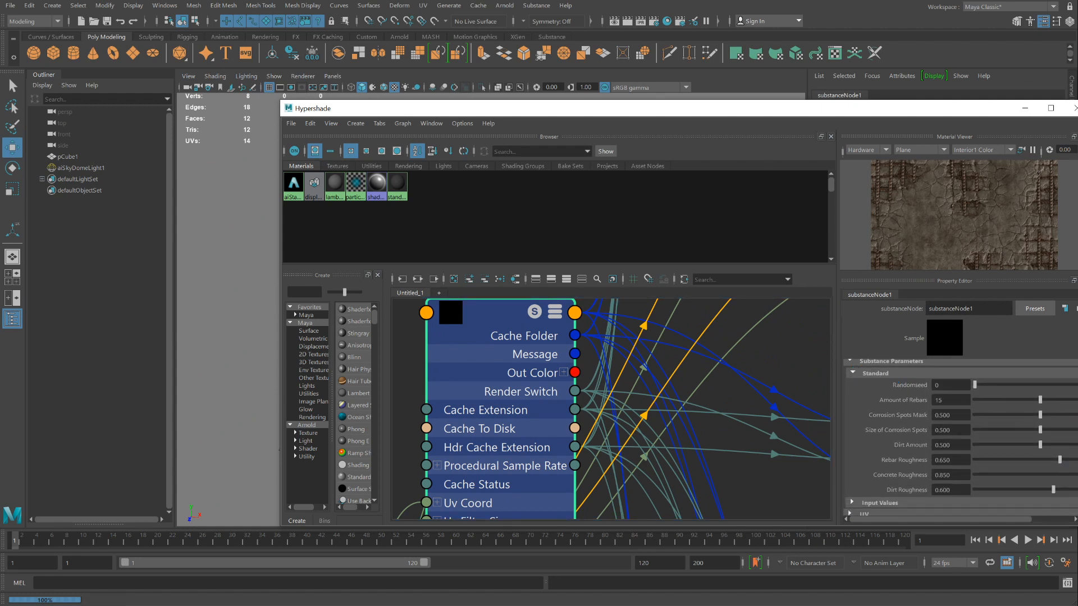
left_click(855, 361)
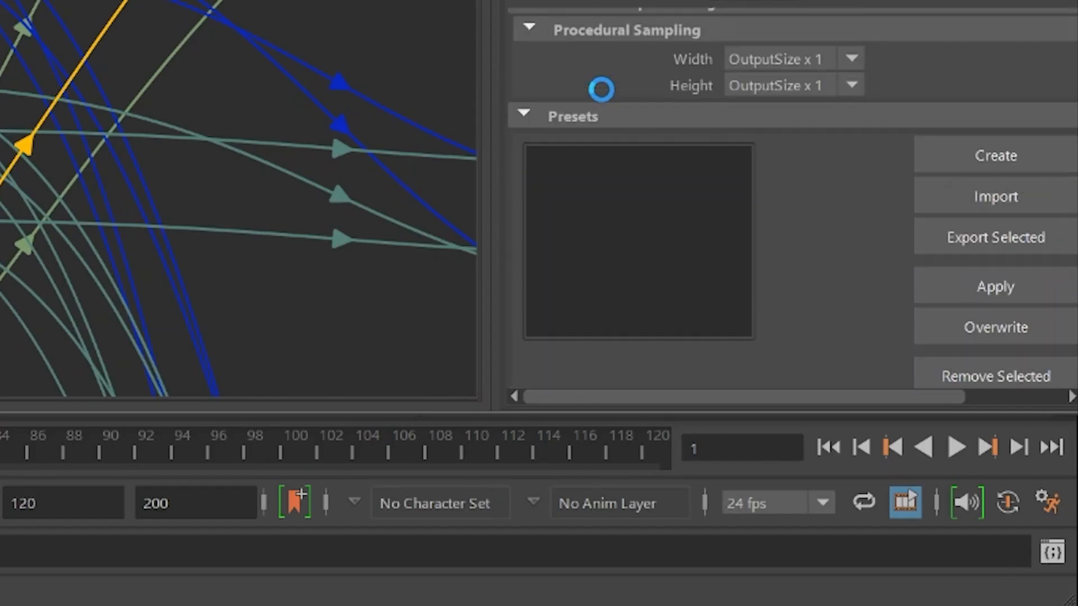
scroll("down", 3)
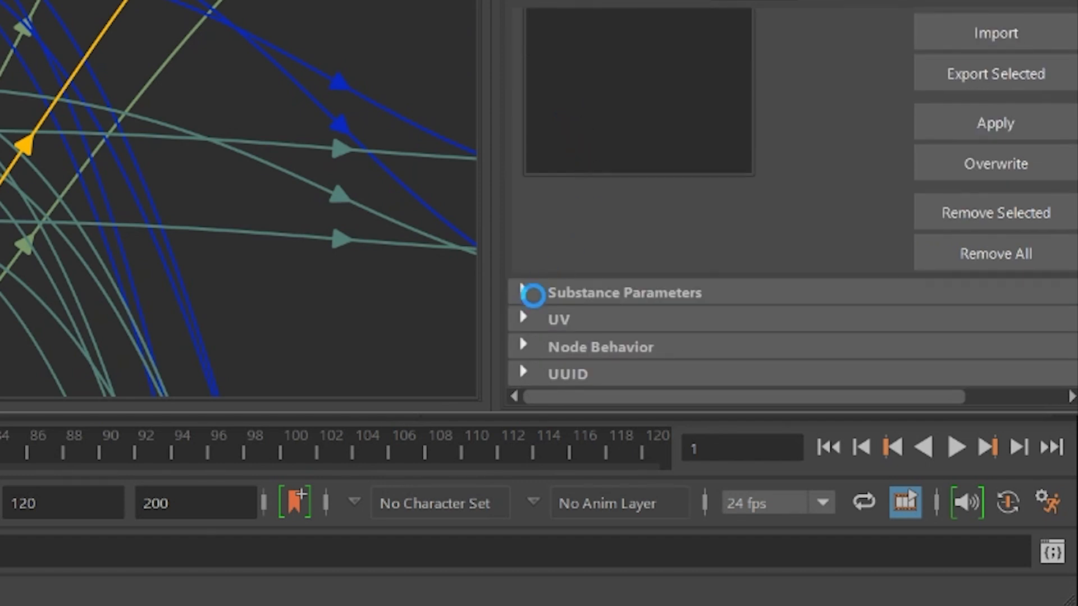
left_click(522, 292)
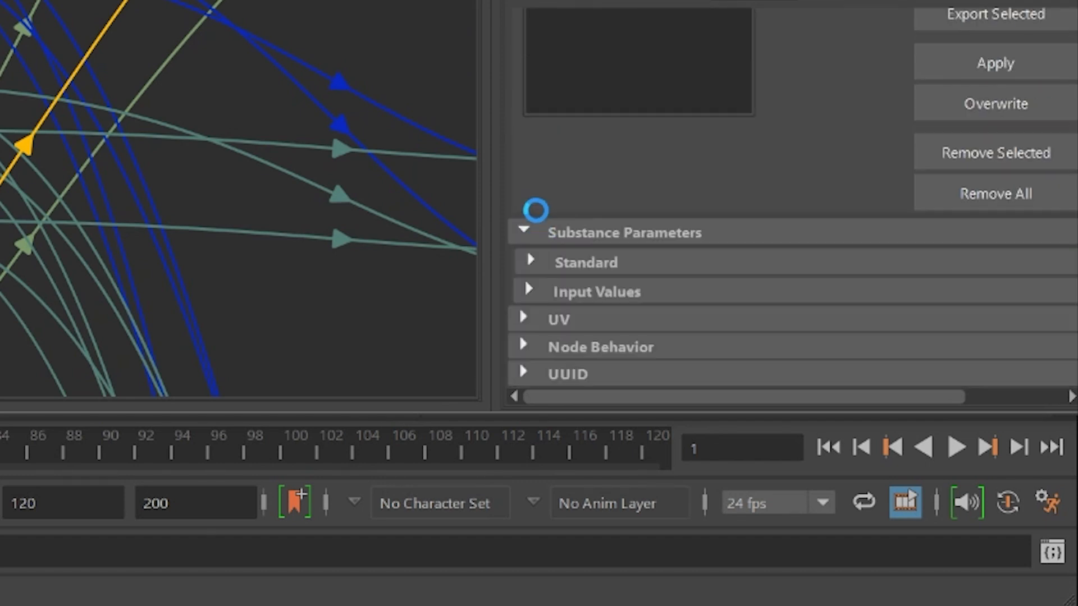
left_click(529, 262)
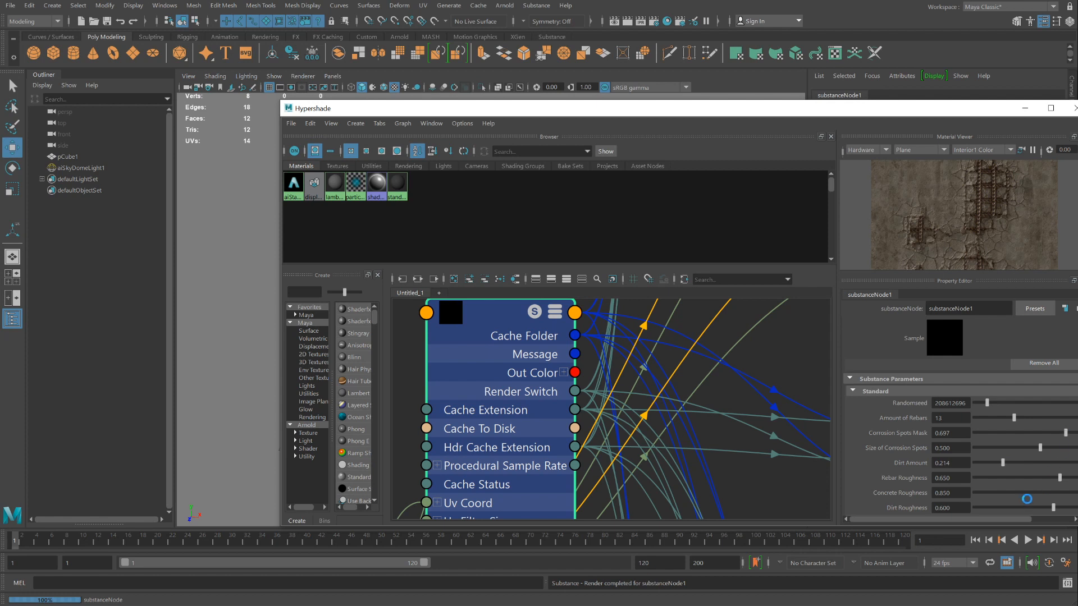
left_click(851, 379)
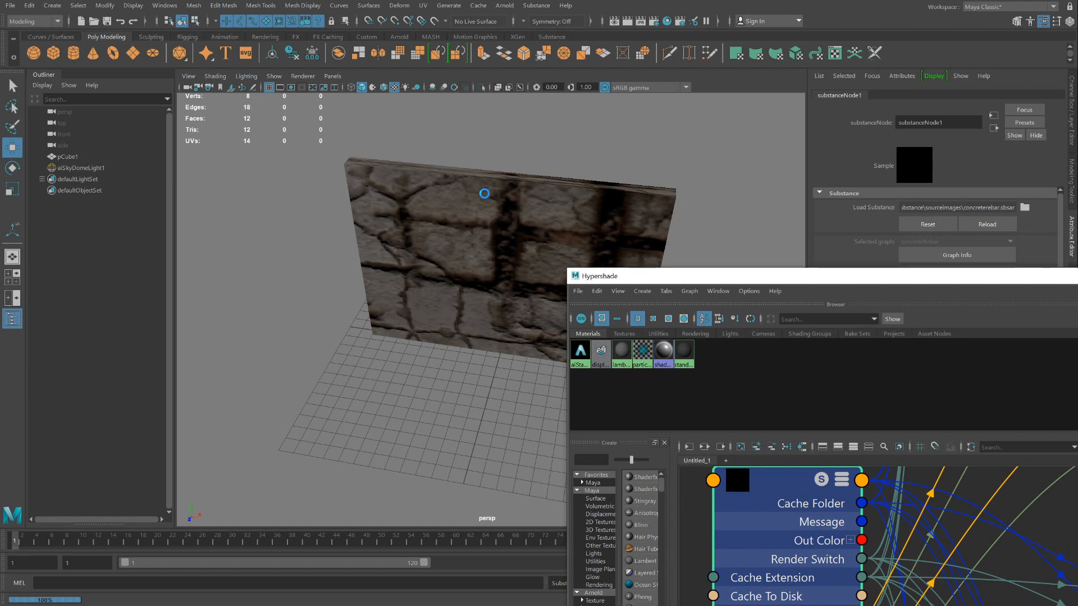
Step: Set concrete roughness 0.737 and dirt roughness 0.731, then select the wall
left_click(446, 254)
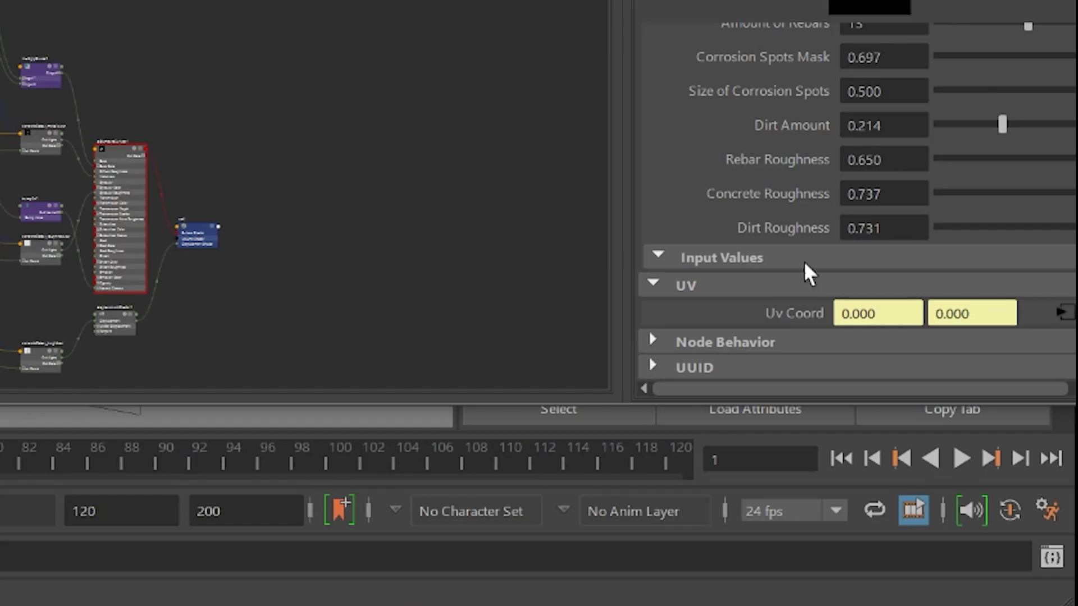
left_click(652, 316)
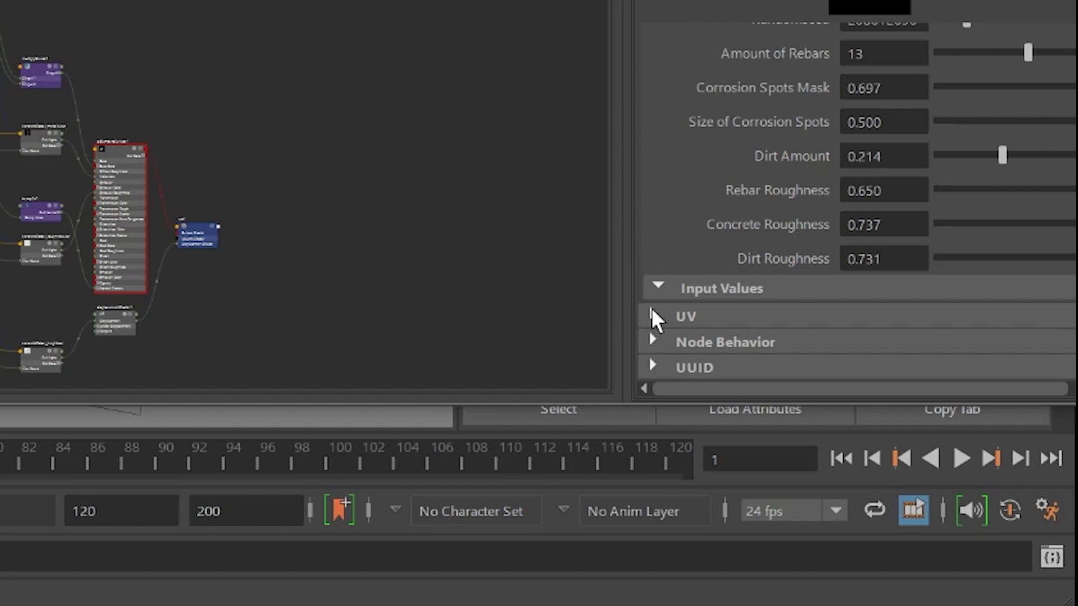
left_click(685, 317)
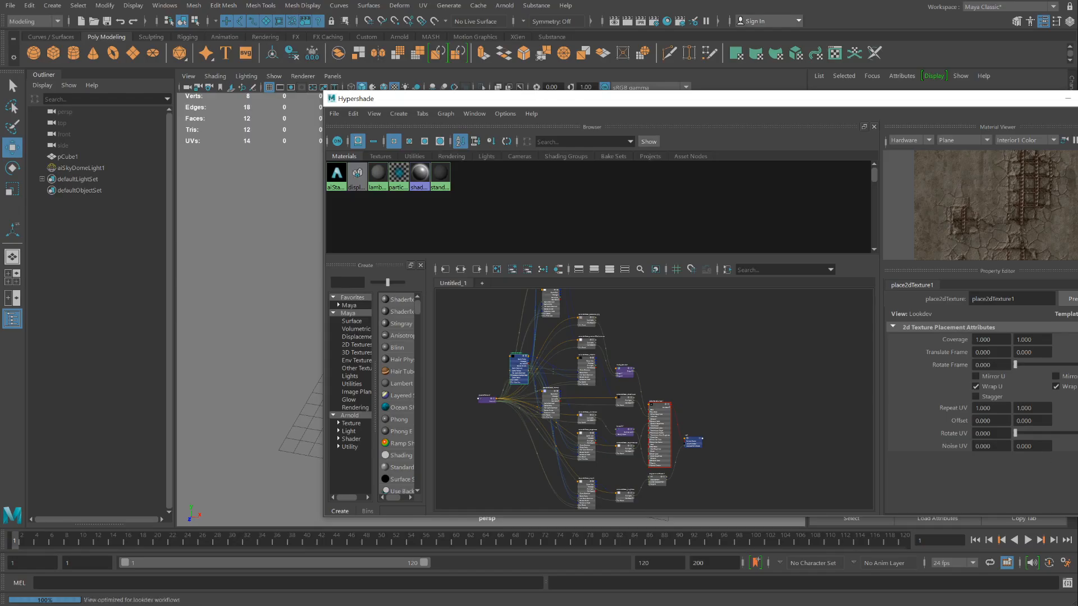
triple_click(989, 407)
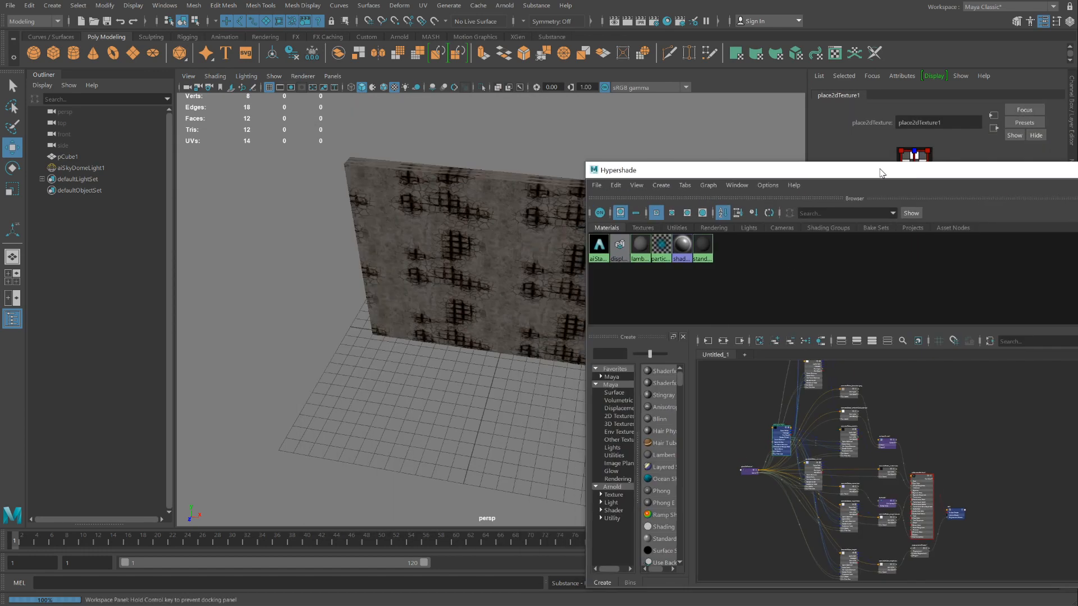
left_click(440, 247)
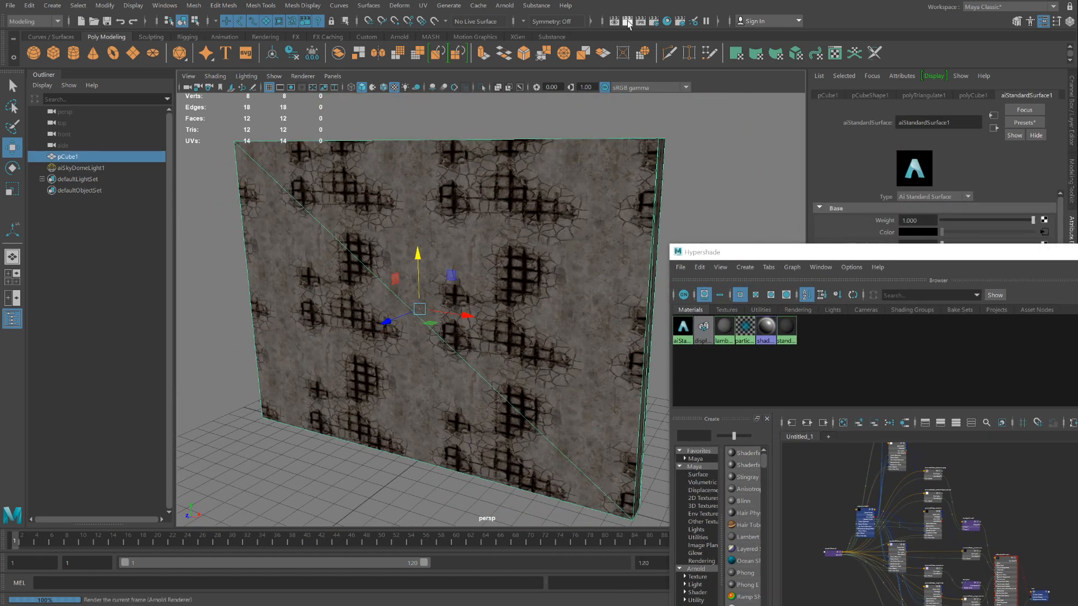
Step: Render an Arnold preview of the concrete-rebar wall in Render View
left_click(663, 21)
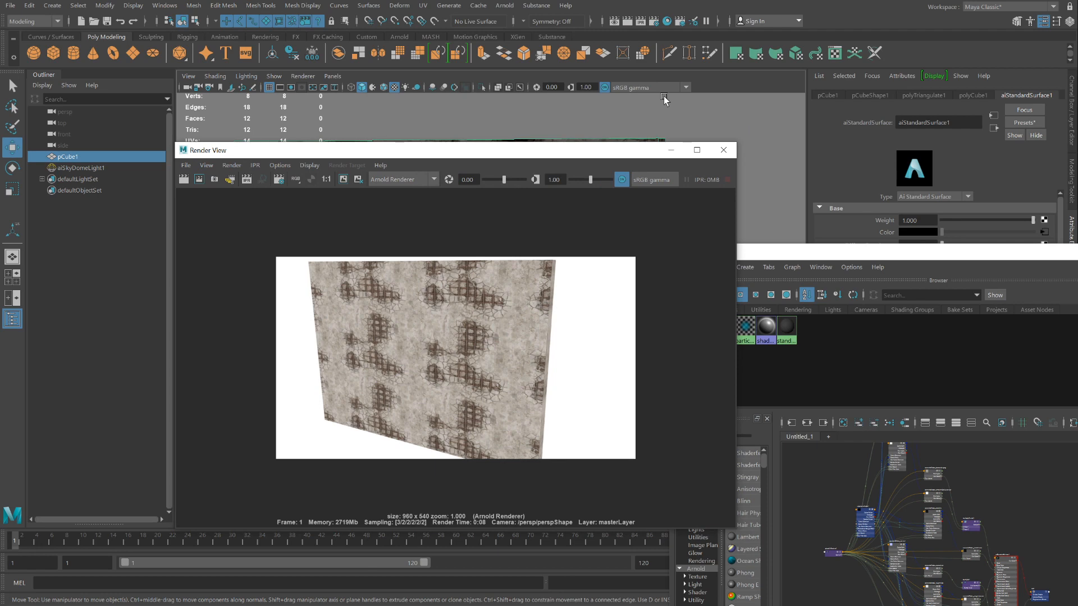
left_click(722, 150)
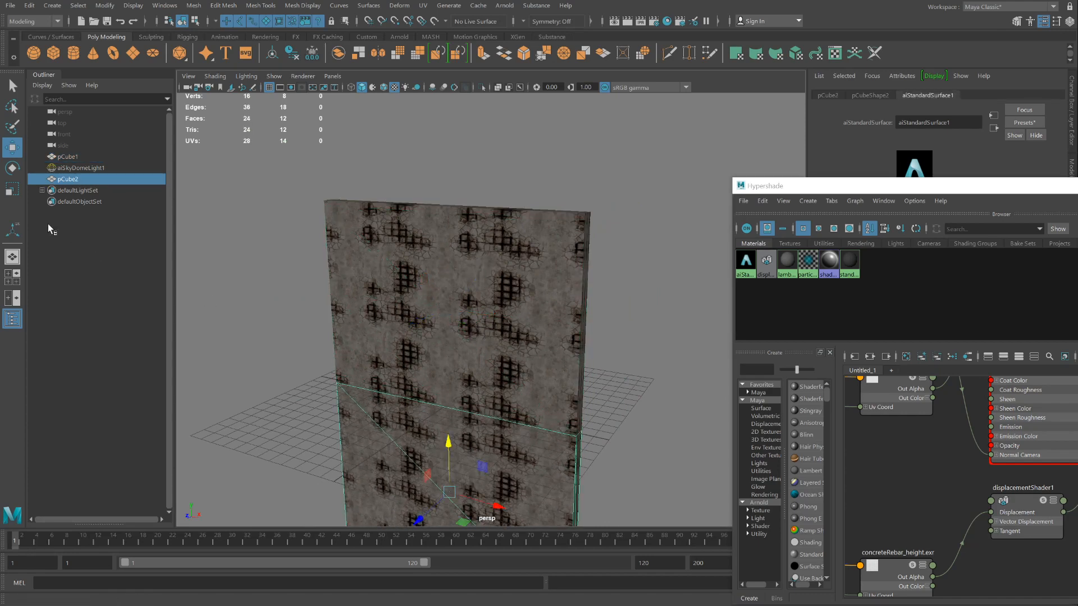
Step: Add pCube2 as a flat concrete-rebar floor and pSphere1 in front of the wall
left_click(12, 167)
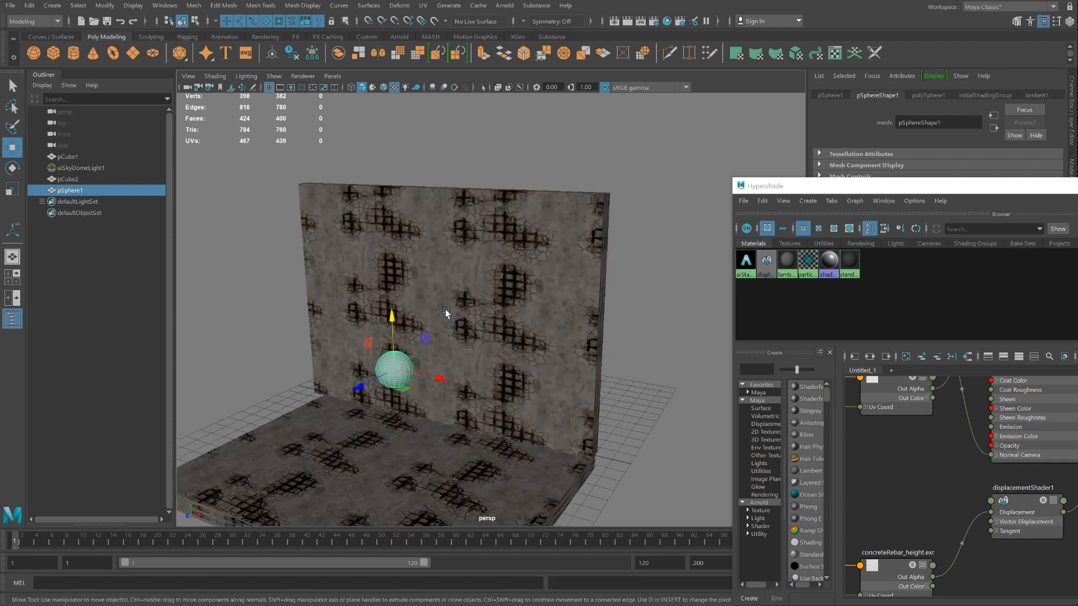
left_click(80, 168)
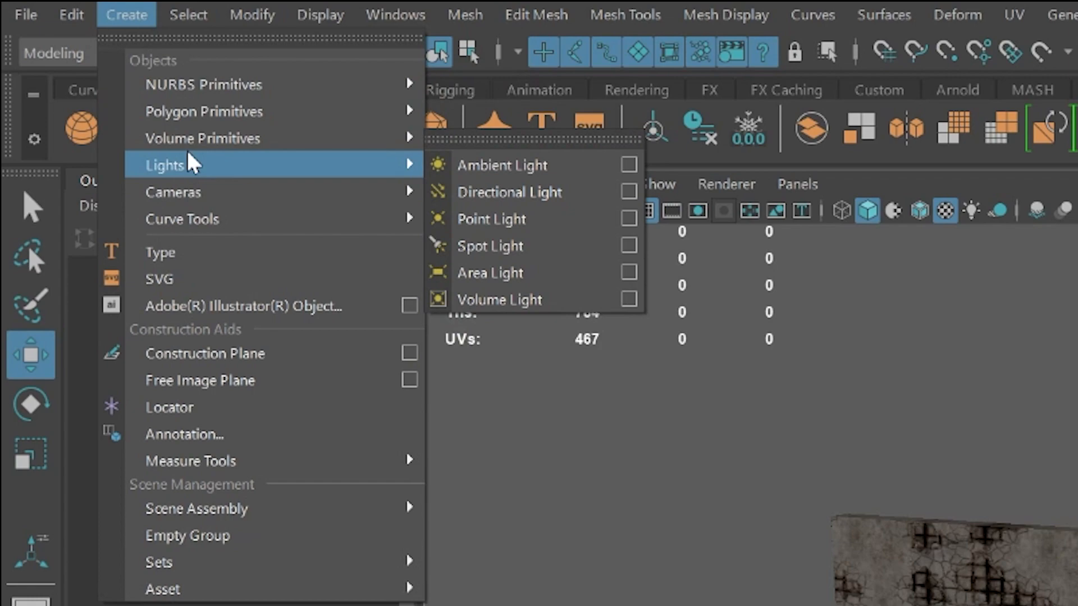
Step: Create pointLight1 above the sphere, set Arnold Exposure to 5, and render a preview
left_click(490, 219)
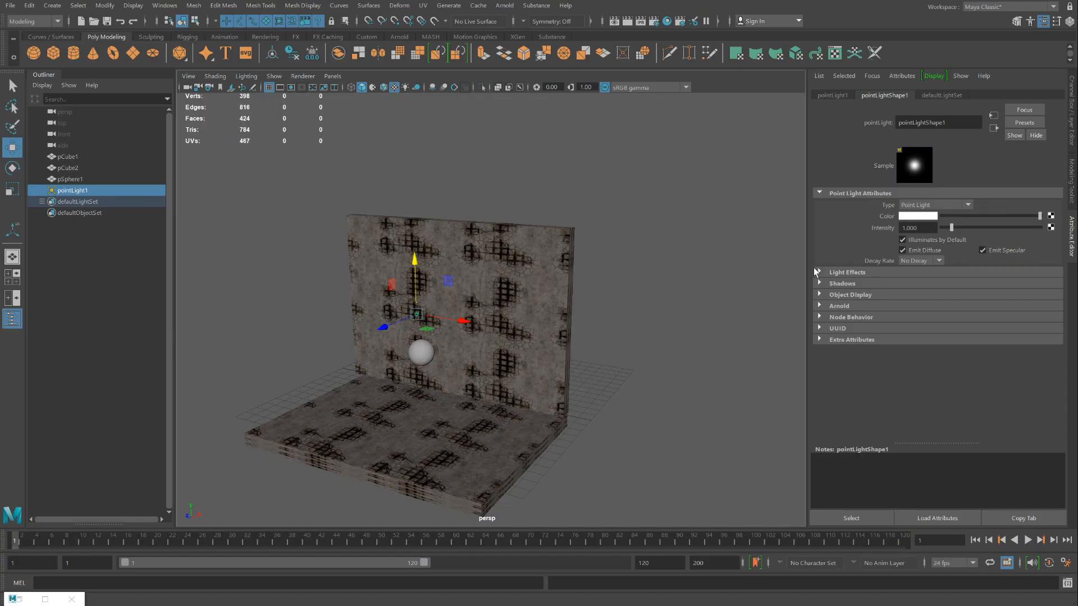
left_click(839, 306)
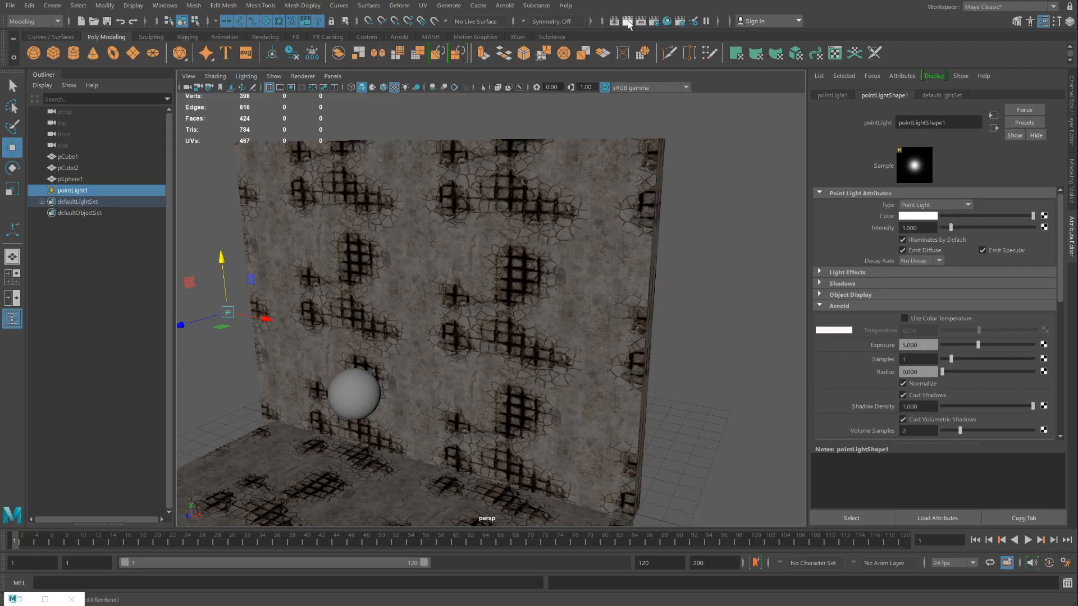
left_click(665, 21)
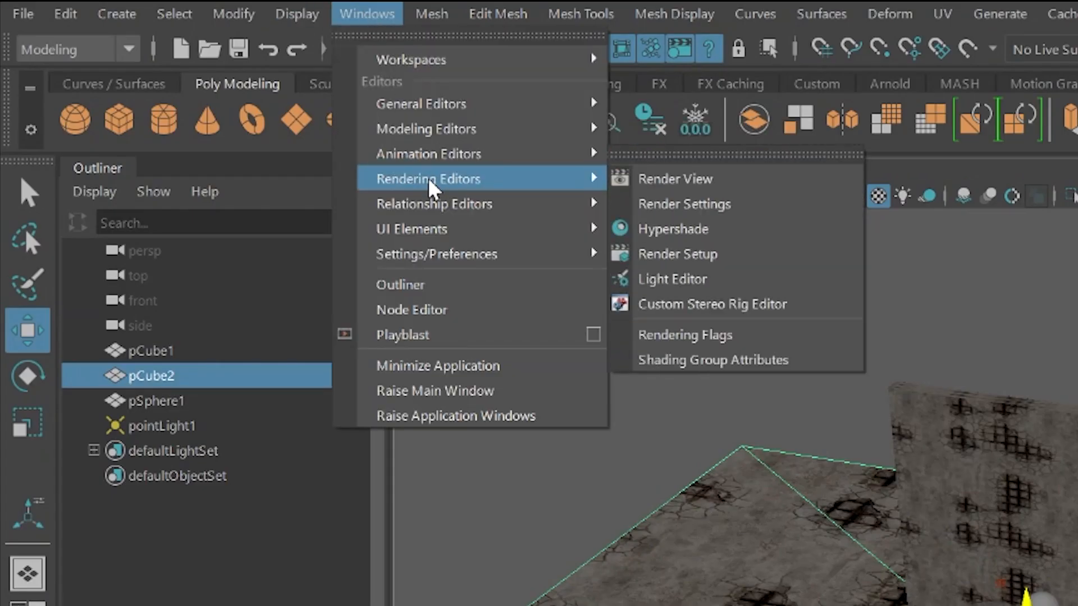
Step: Open Hypershade and create substanceNode2 with its texture placement connected
left_click(673, 229)
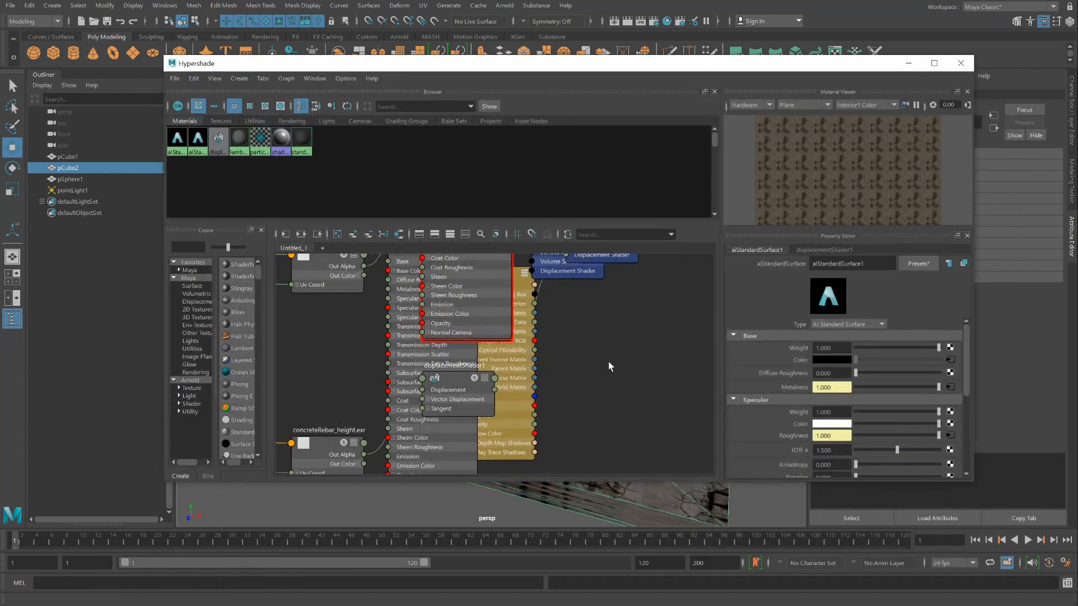
right_click(609, 365)
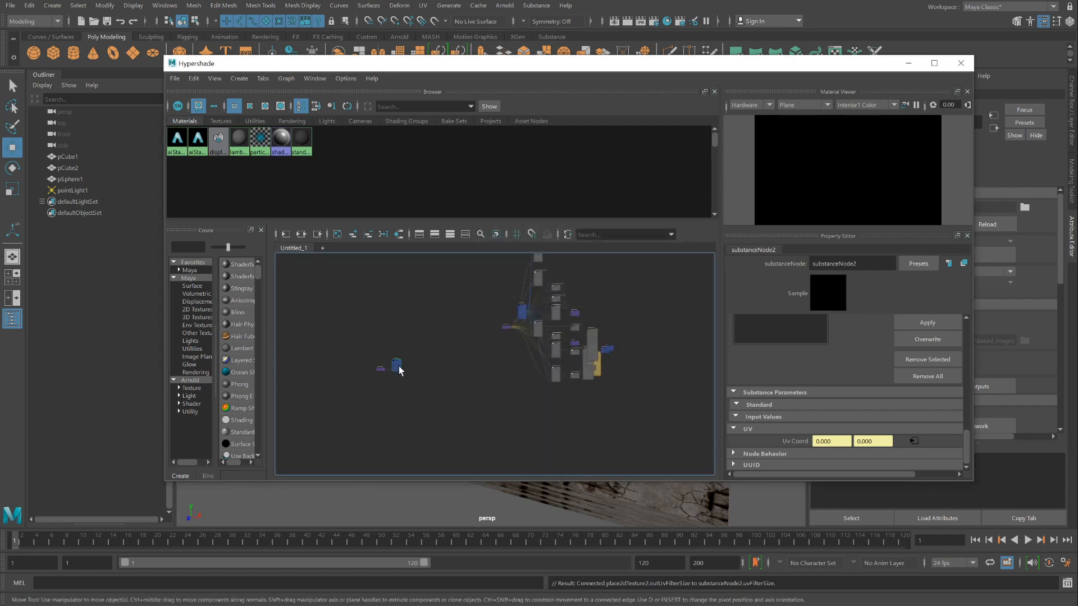
left_click(397, 365)
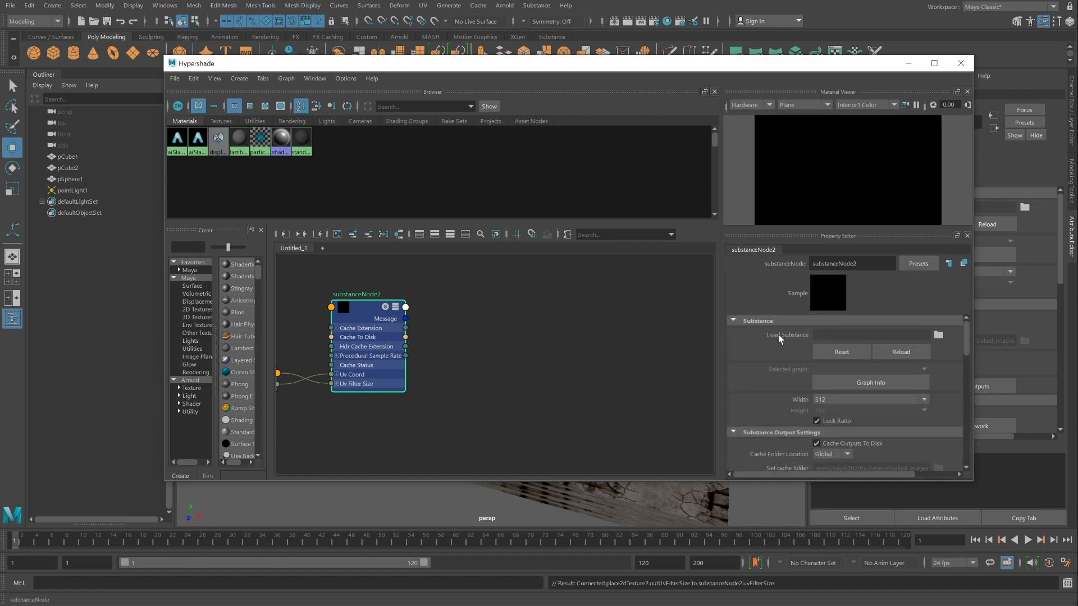
Step: Load stoneground.sbsar into substanceNode2 and review its Base Color and Normal outputs
left_click(939, 334)
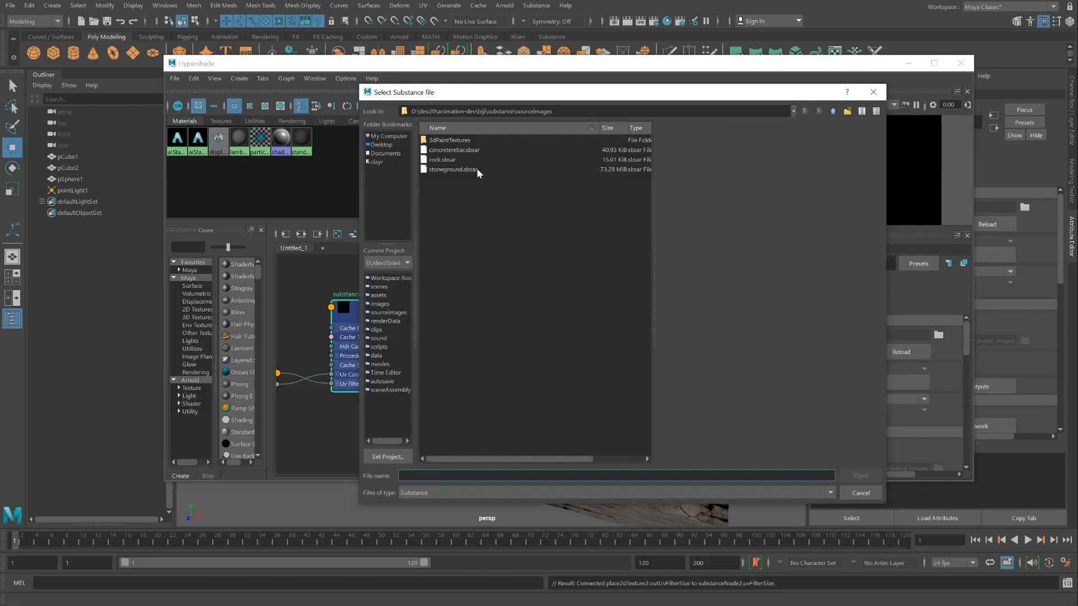
mouse_move(465, 175)
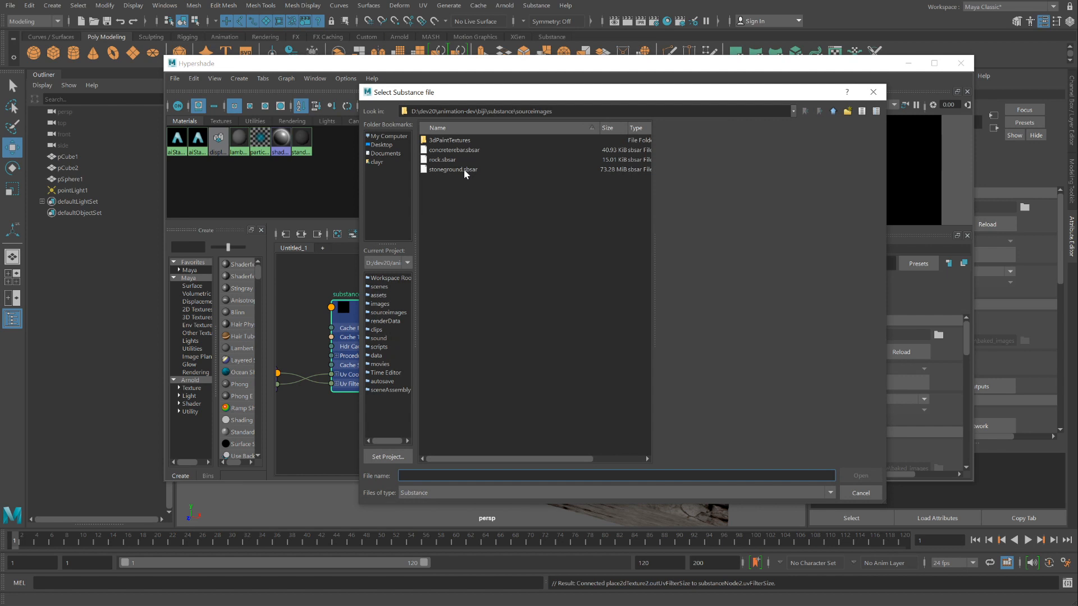
left_click(452, 169)
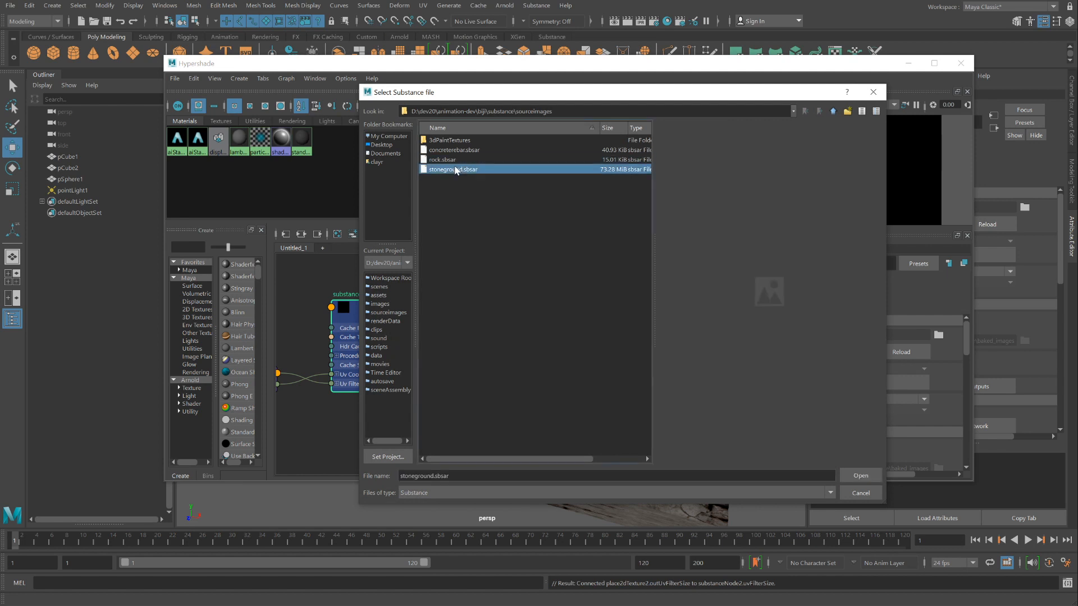
left_click(860, 475)
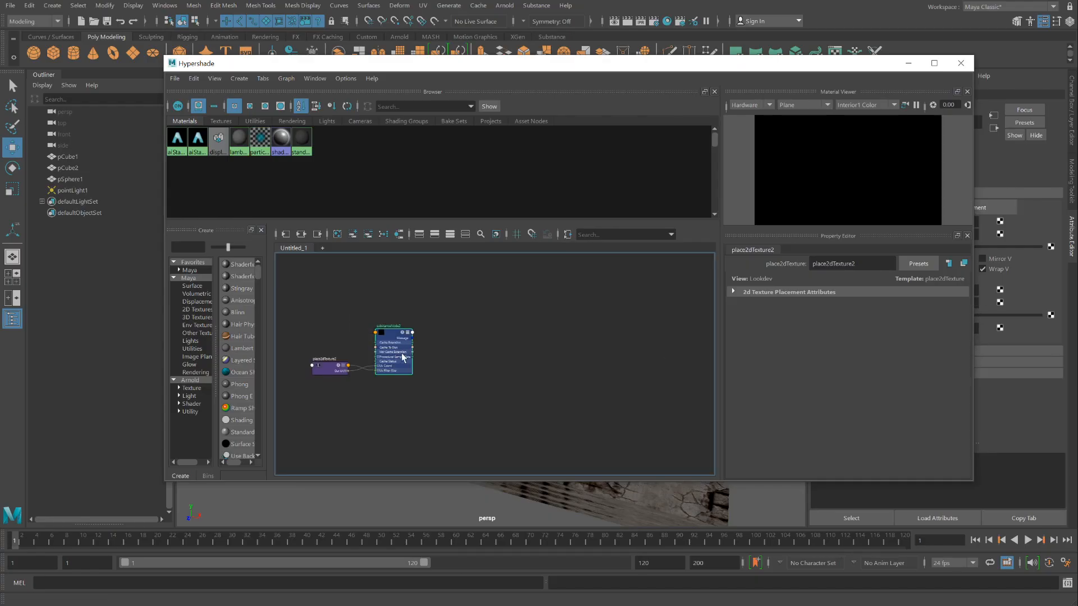
left_click(392, 351)
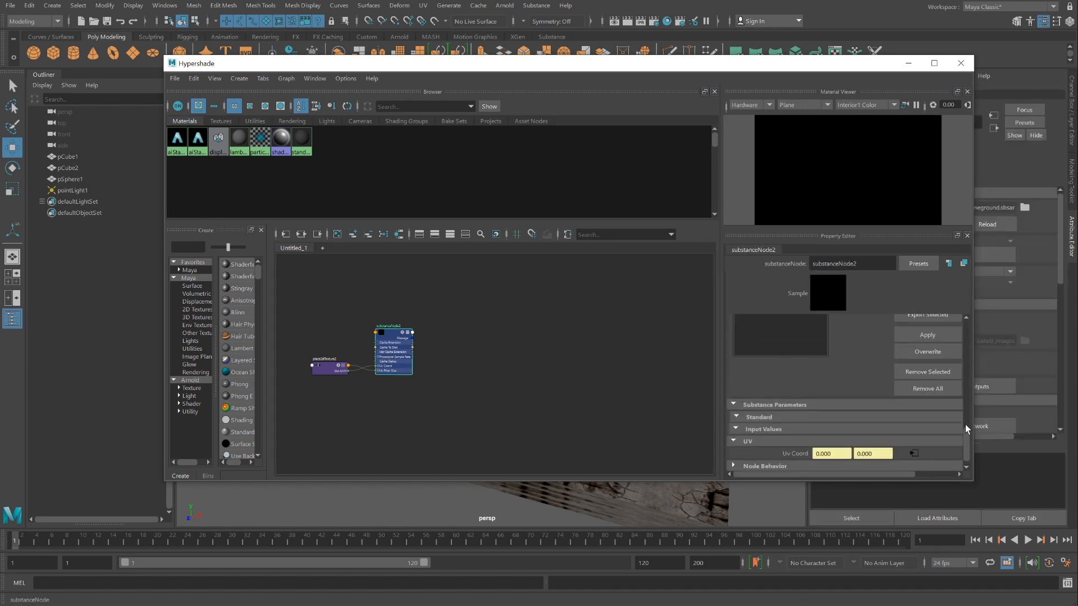
scroll("down", 3)
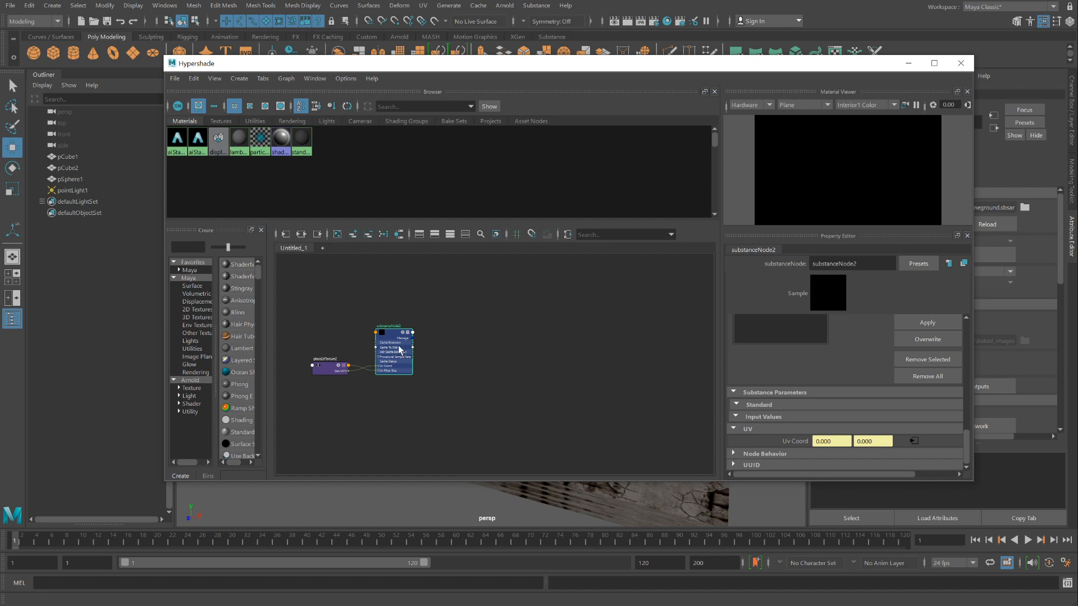
scroll("down", 3)
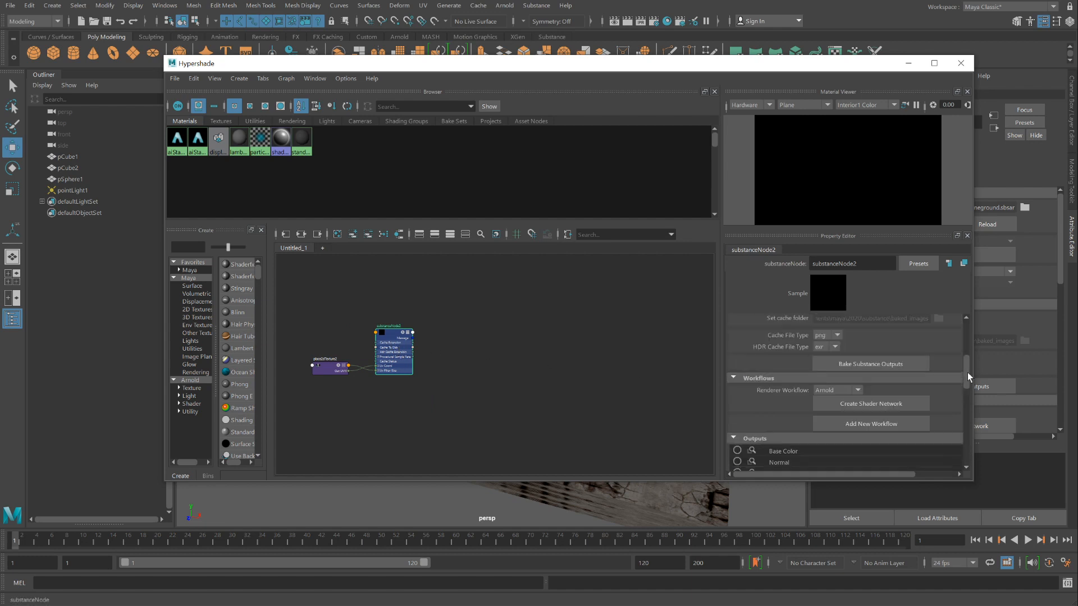
scroll("up", 3)
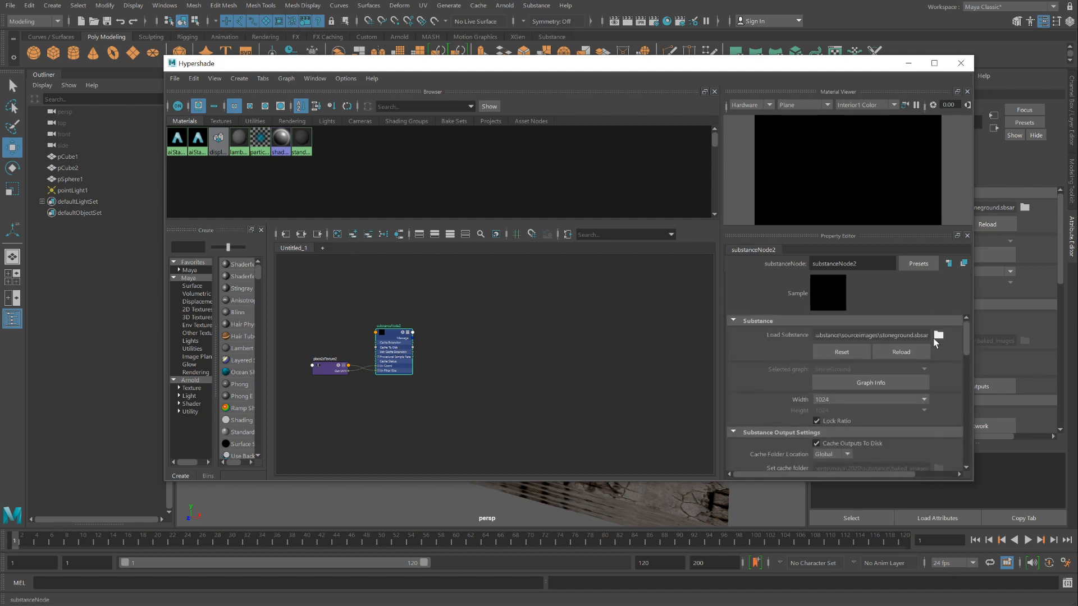
Step: Create an Arnold shader network from substanceNode2's stoneground outputs
scroll("down", 3)
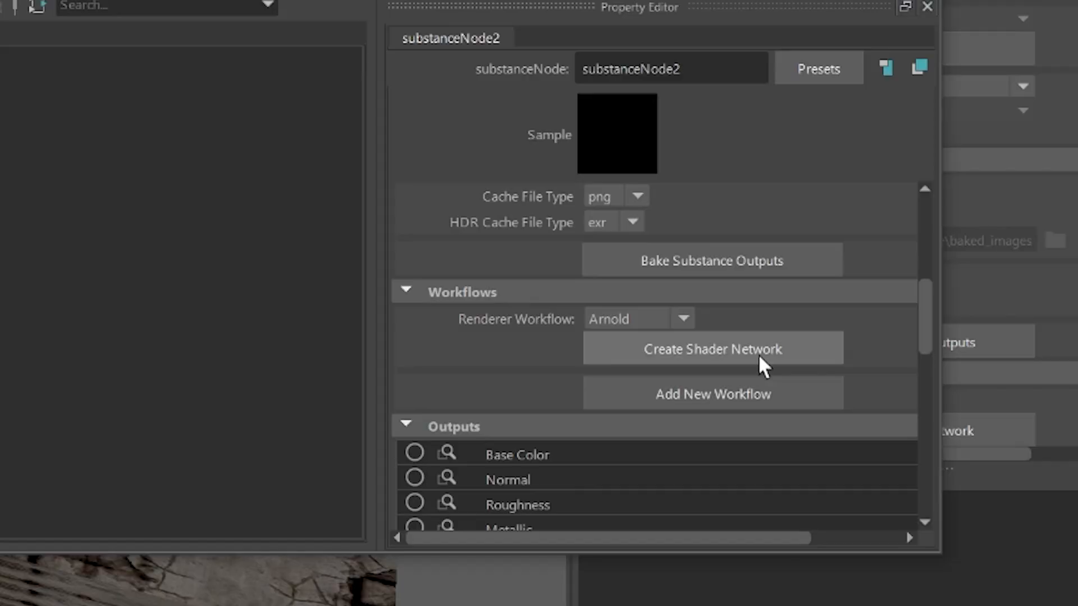
left_click(711, 349)
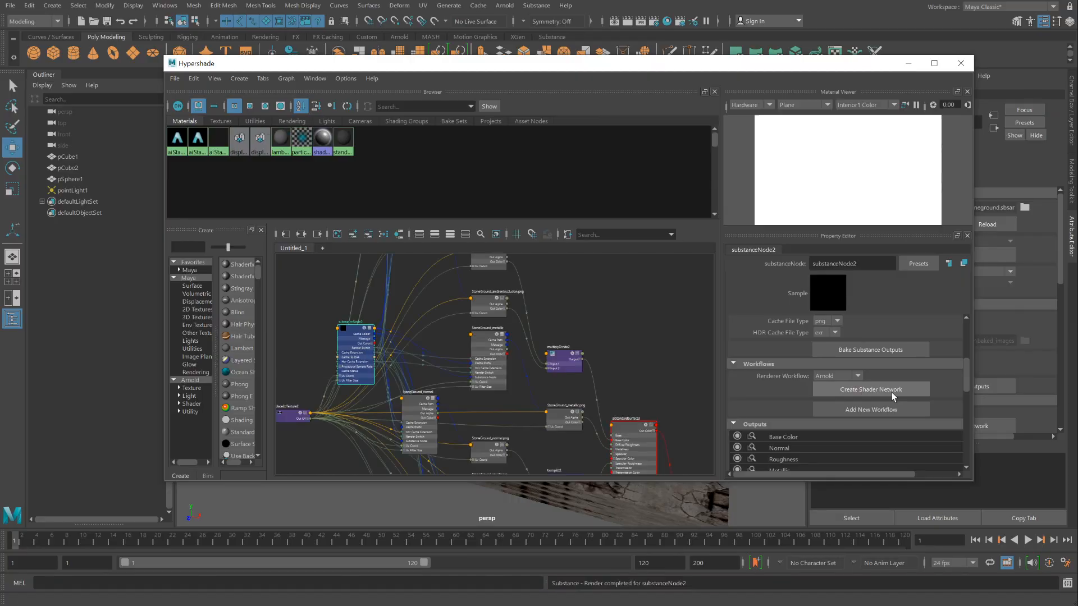
left_click(870, 389)
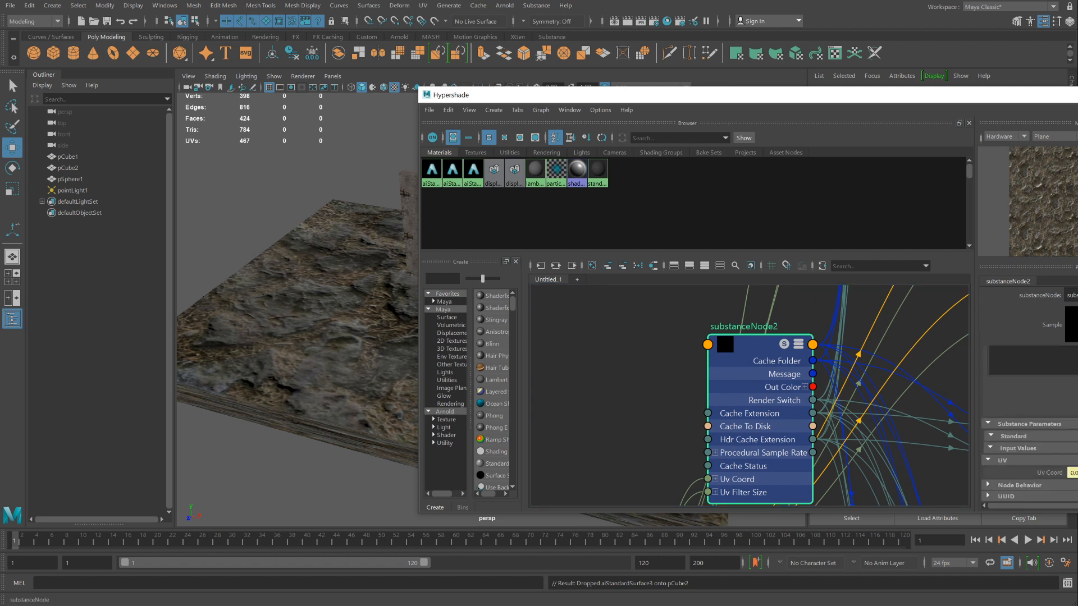
Step: Apply the aiStandardSurface3 stoneground shader to pCube2, the floor slab
left_click(988, 323)
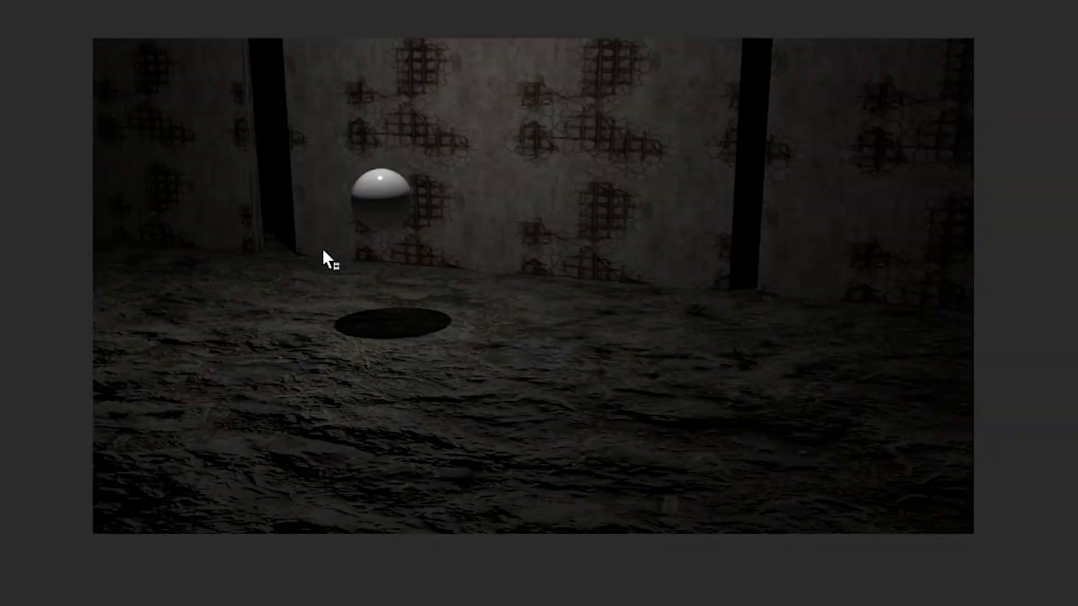
mouse_move(447, 327)
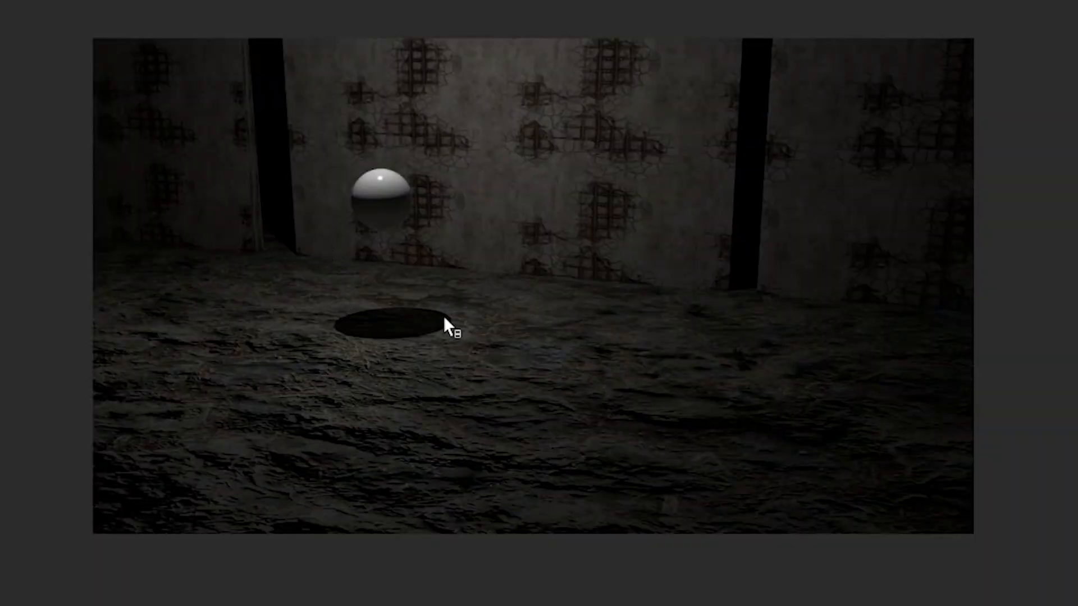
mouse_move(599, 340)
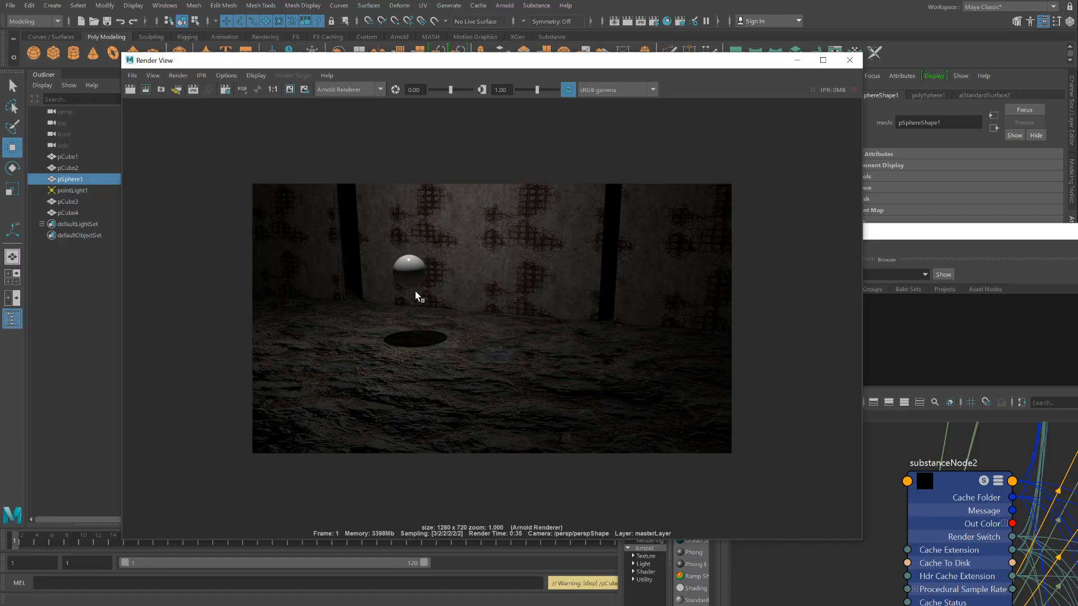
mouse_move(414, 296)
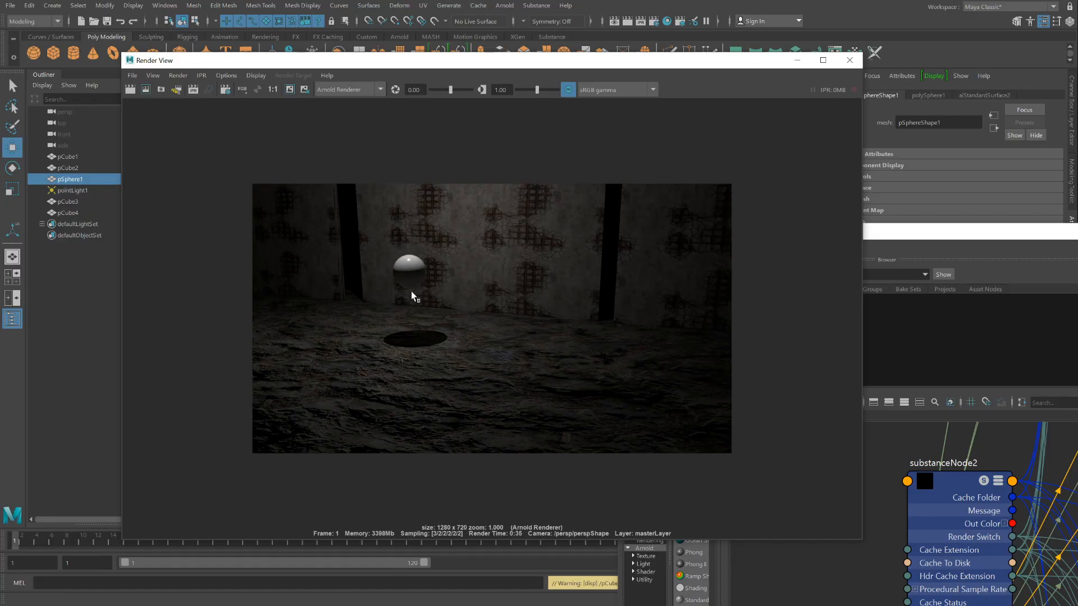
mouse_move(479, 285)
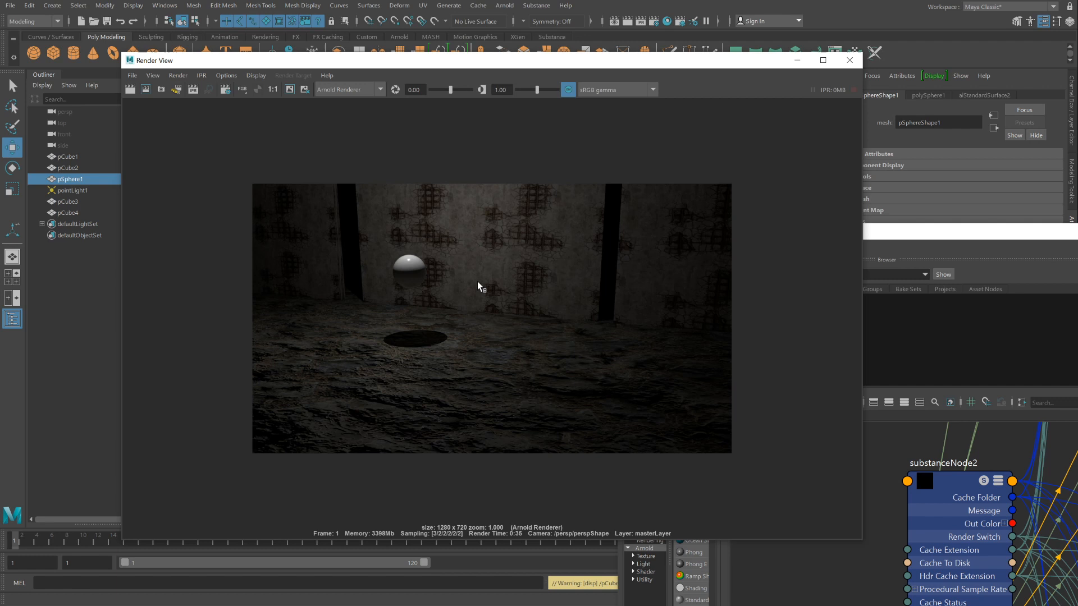